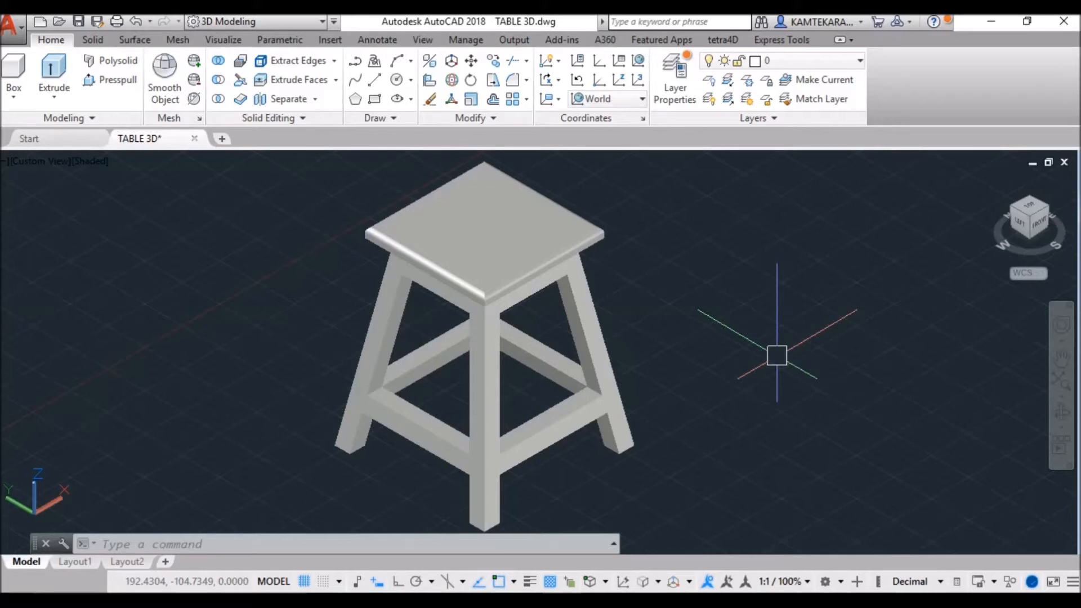
{"action": "mouse_move", "coordinate": [750, 348]}
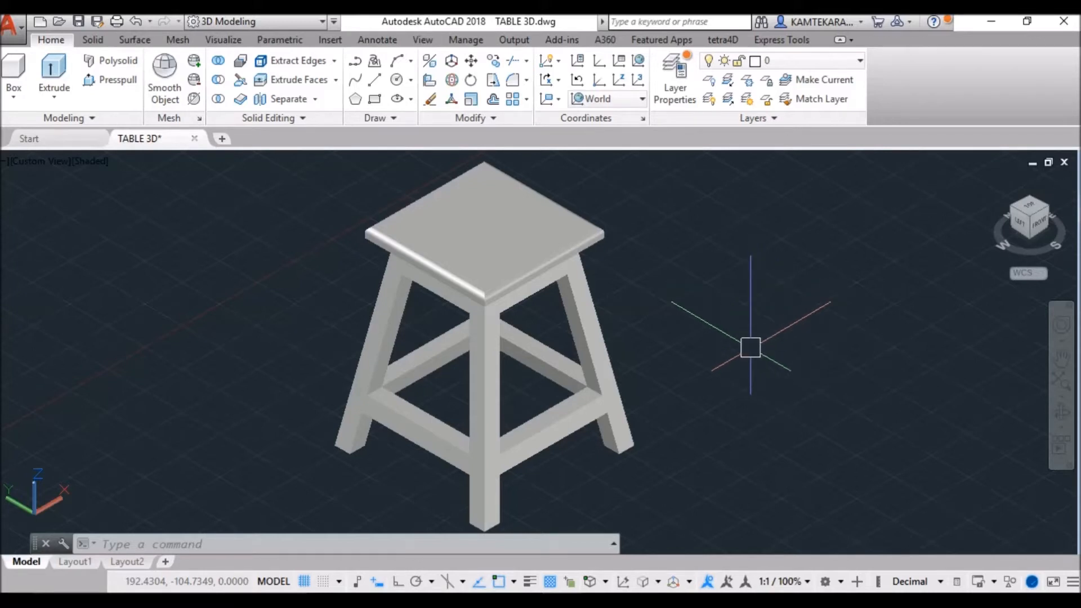
- Run RMAT to bring up the Materials Browser beside the stool model
{"action": "type", "text": "RM"}
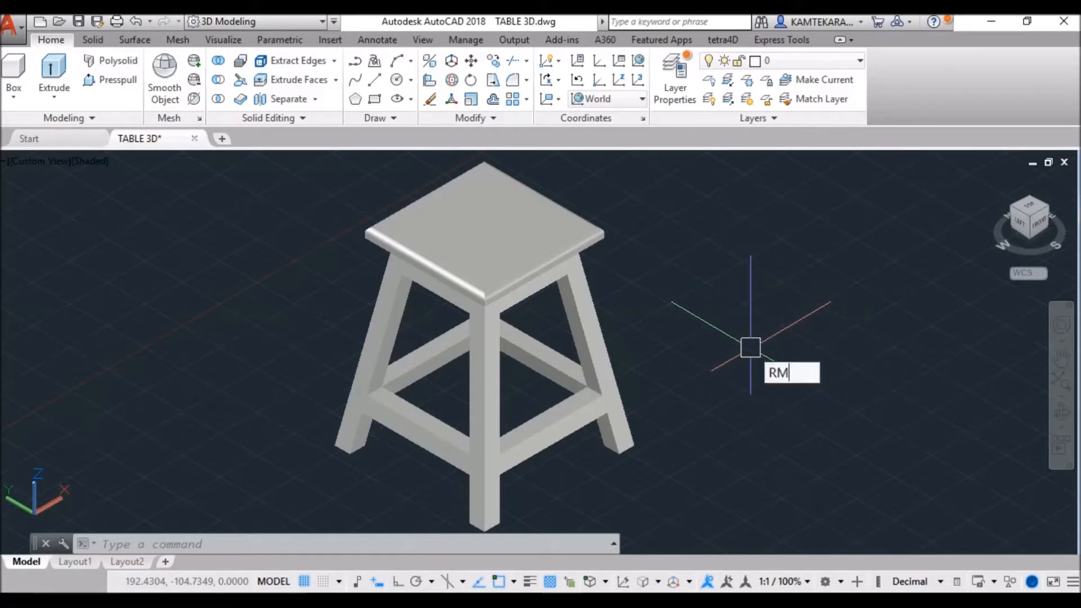
{"action": "type", "text": "AT"}
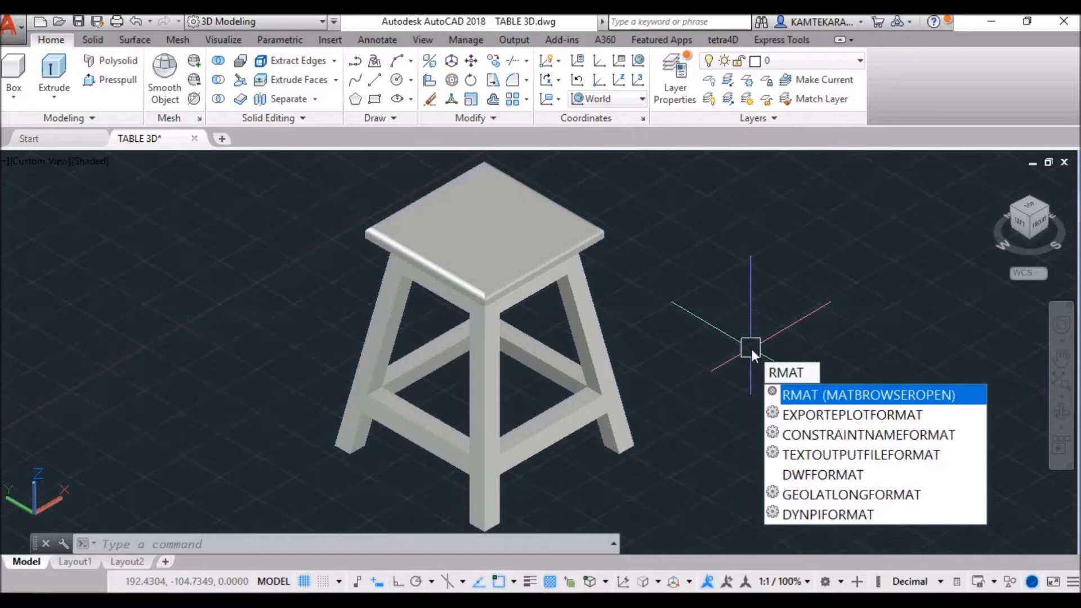
{"action": "left_click", "coordinate": [868, 394]}
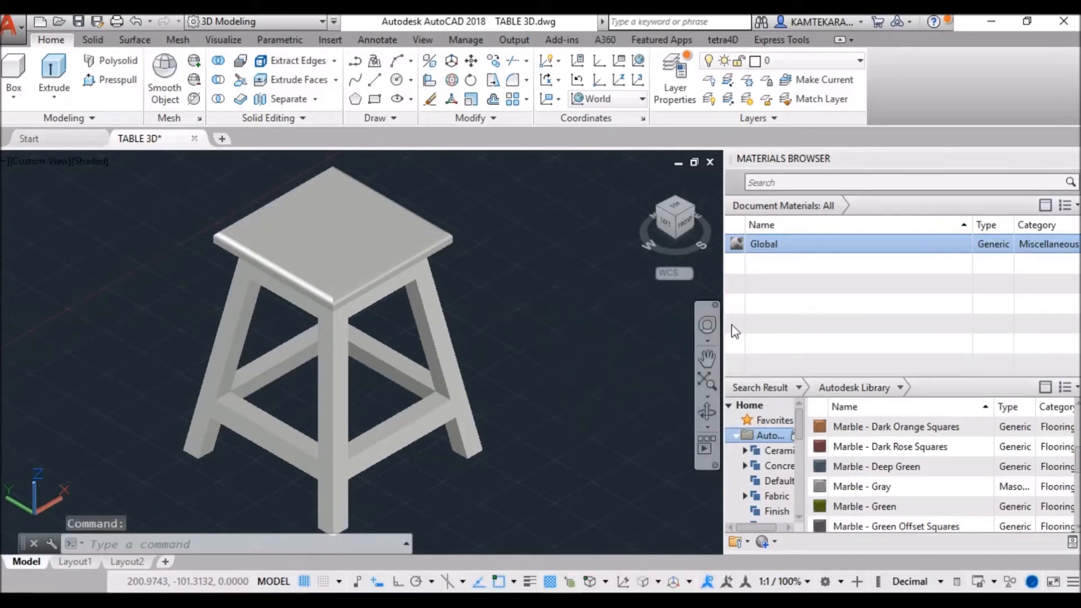
- Find Cherry 2 in the library, add it to the drawing, and switch the viewport to the Realistic visual style
{"action": "left_click", "coordinate": [897, 183]}
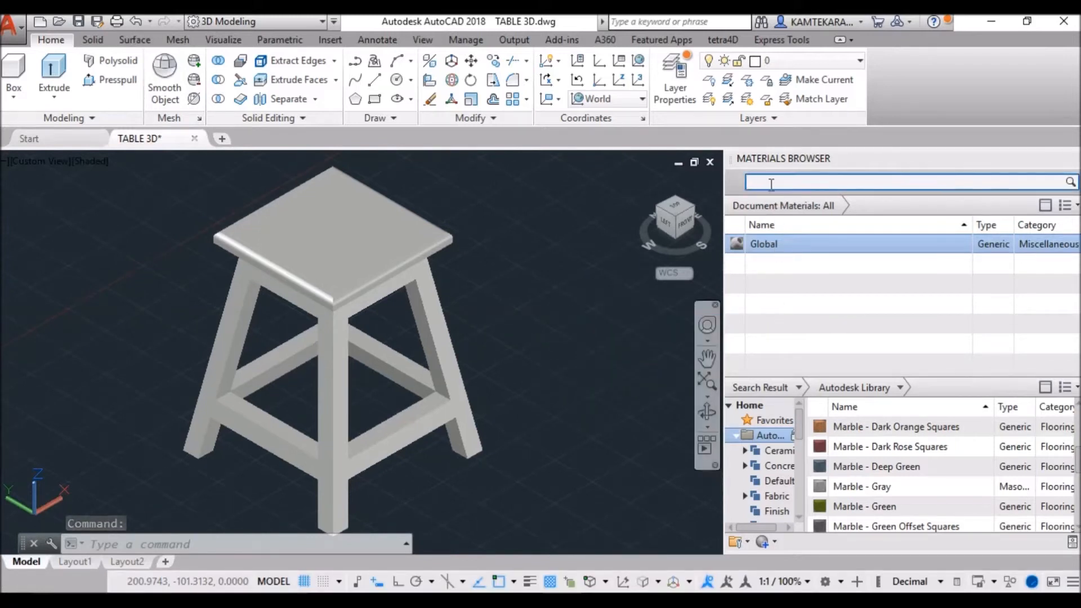
{"action": "type", "text": "CHE"}
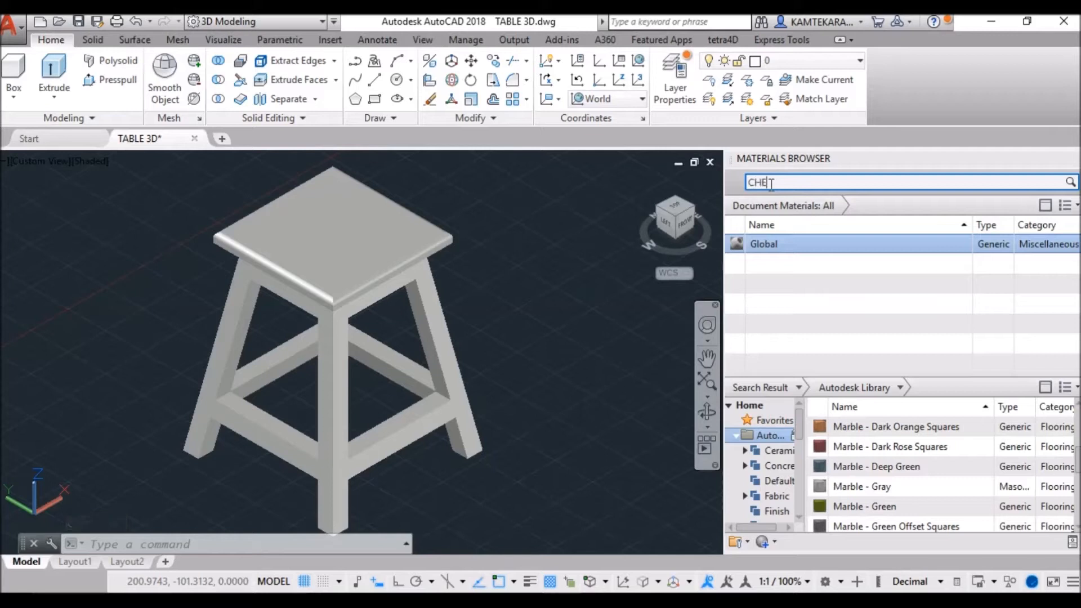
{"action": "type", "text": "RRY 2"}
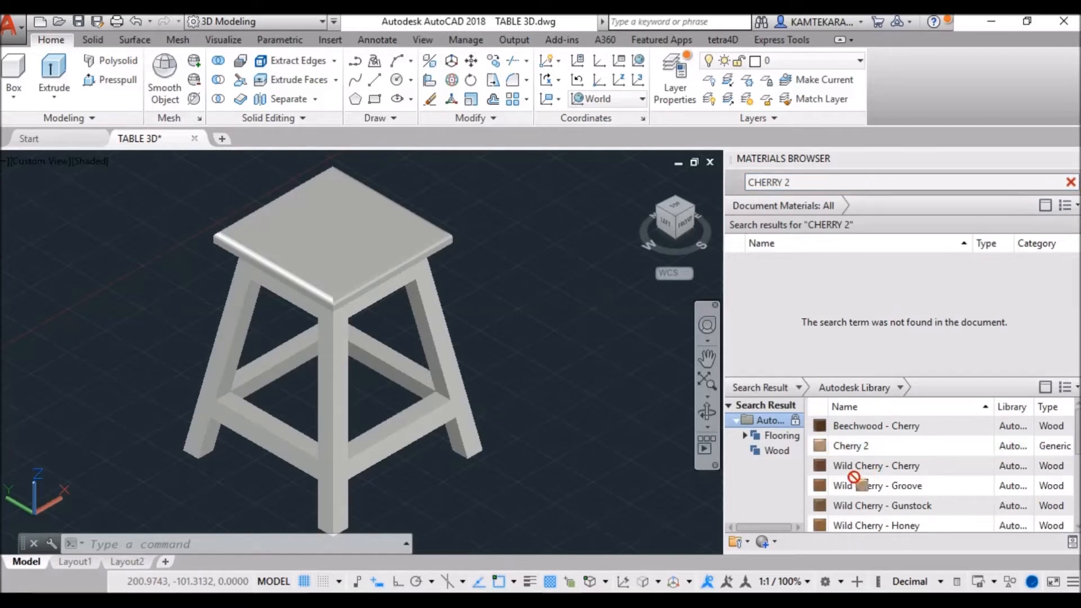
{"action": "double_click", "coordinate": [851, 446]}
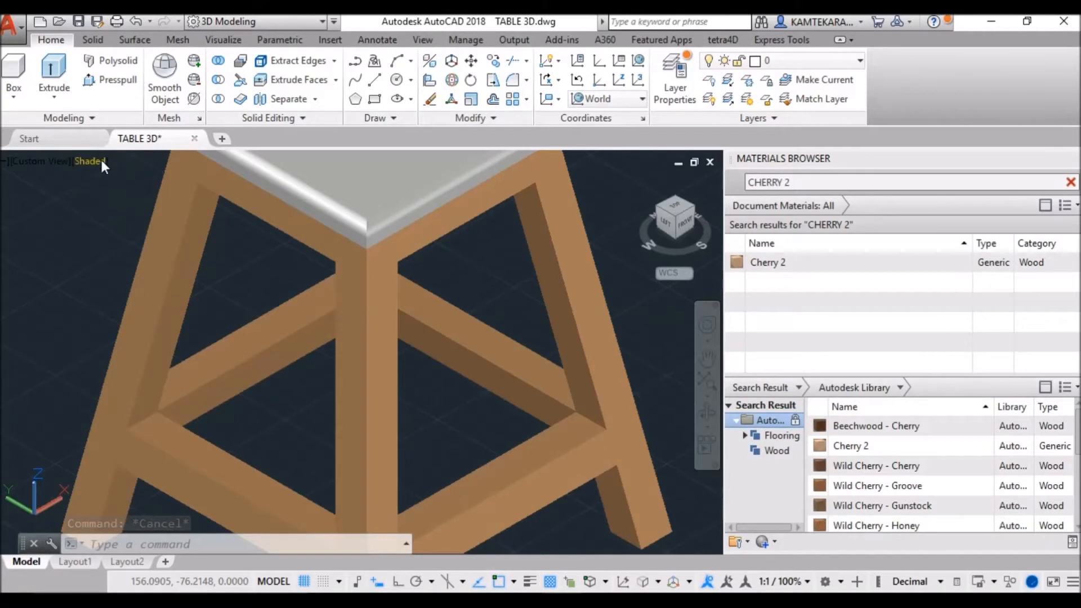
{"action": "left_click", "coordinate": [89, 161]}
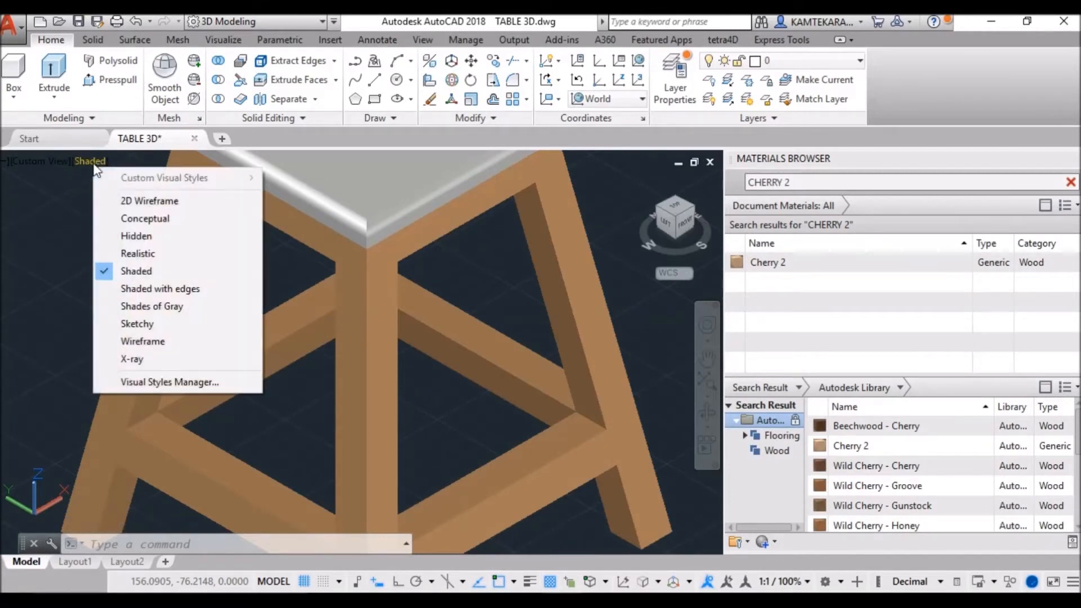
{"action": "left_click", "coordinate": [137, 254]}
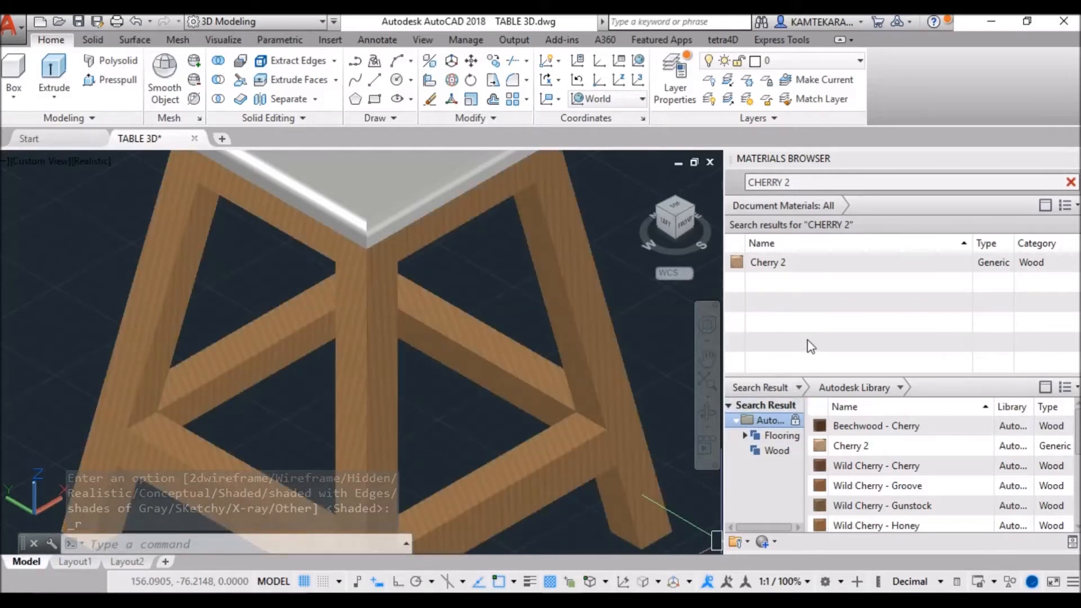
- Rescale the Cherry 2 wood image texture to a 35-unit sample size and close the editors
{"action": "left_click", "coordinate": [767, 262]}
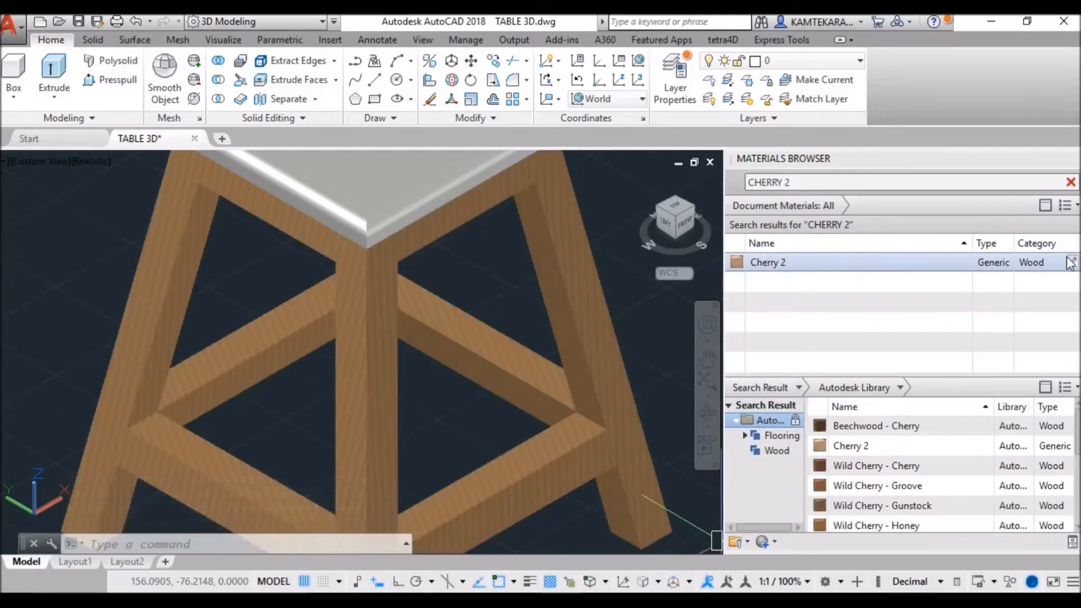
{"action": "left_click", "coordinate": [1071, 262]}
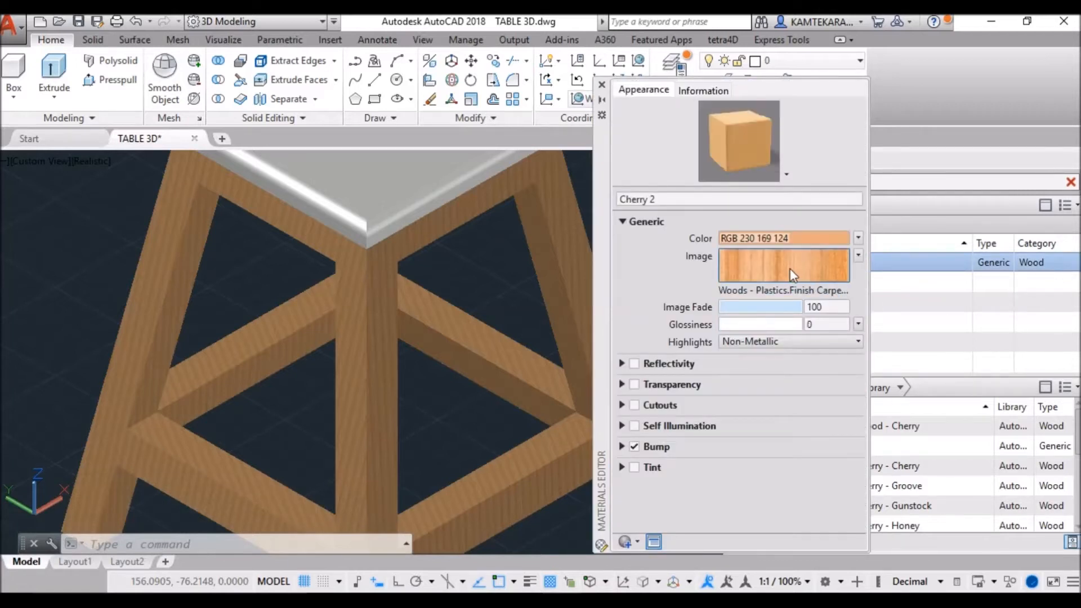
{"action": "left_click", "coordinate": [783, 263]}
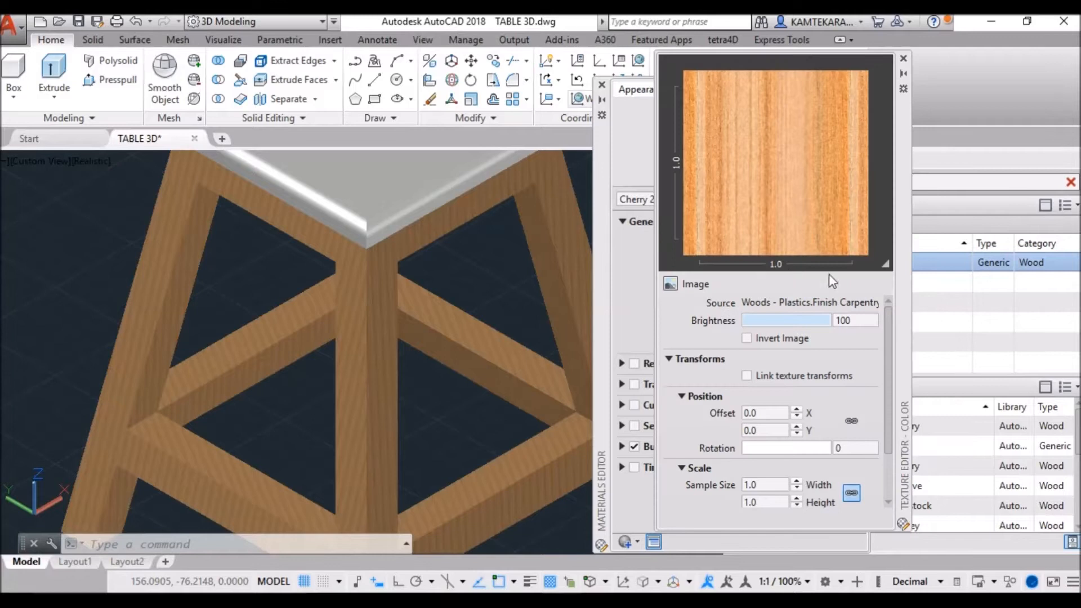
{"action": "scroll", "scroll_direction": "down", "scroll_amount": 3}
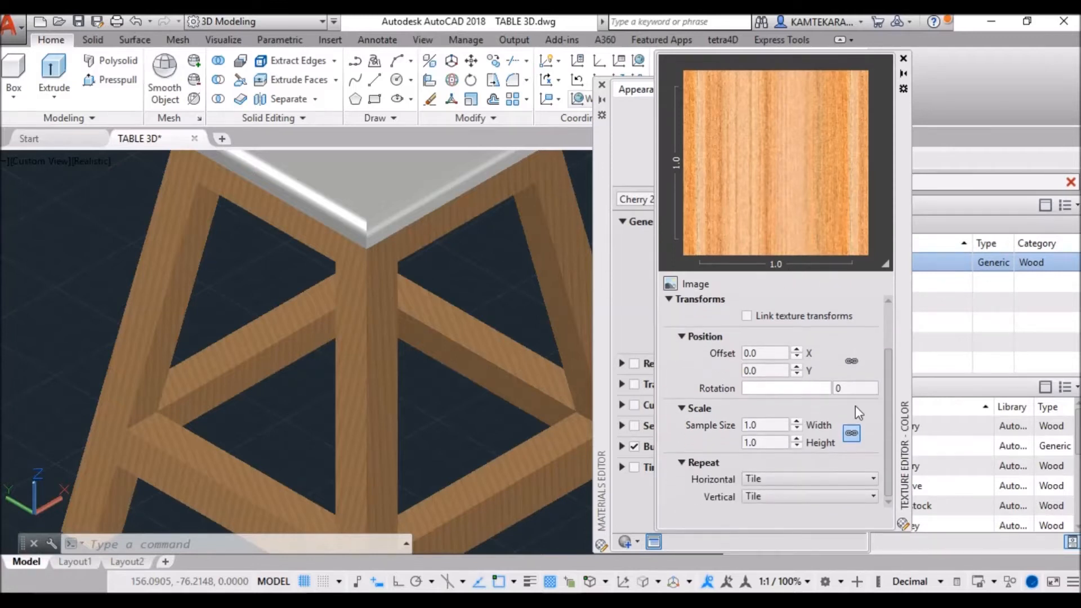
{"action": "triple_click", "coordinate": [764, 425]}
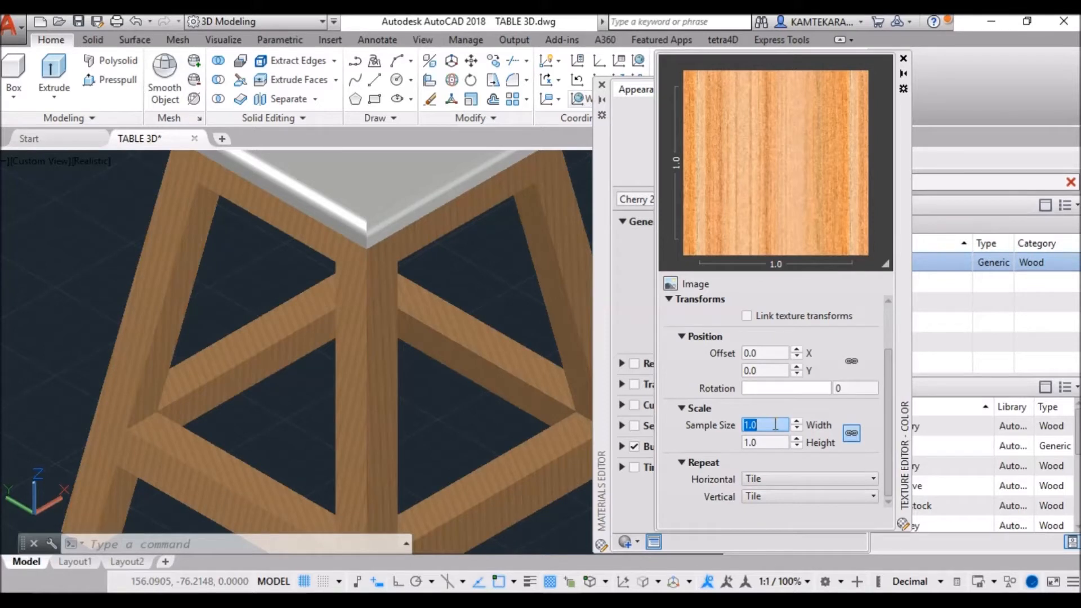
{"action": "type", "text": "35"}
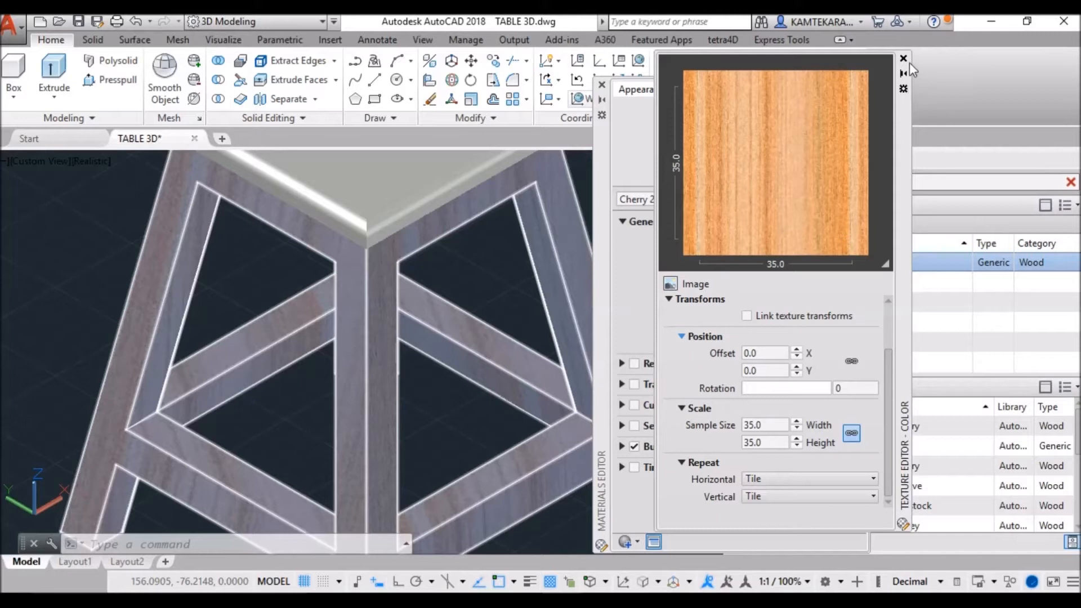
{"action": "left_click", "coordinate": [903, 59]}
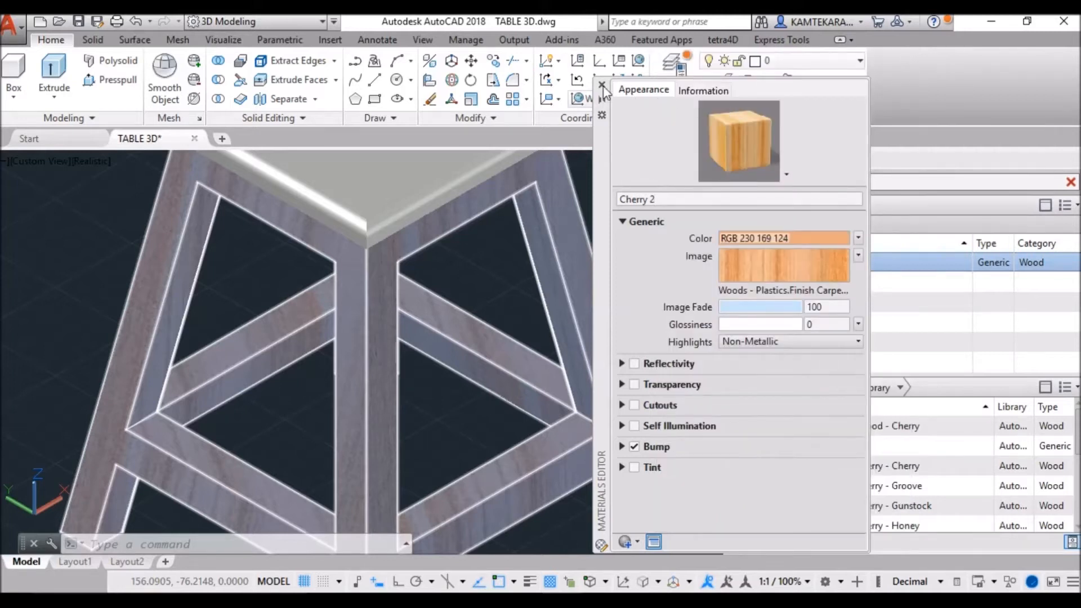
{"action": "left_click", "coordinate": [601, 84]}
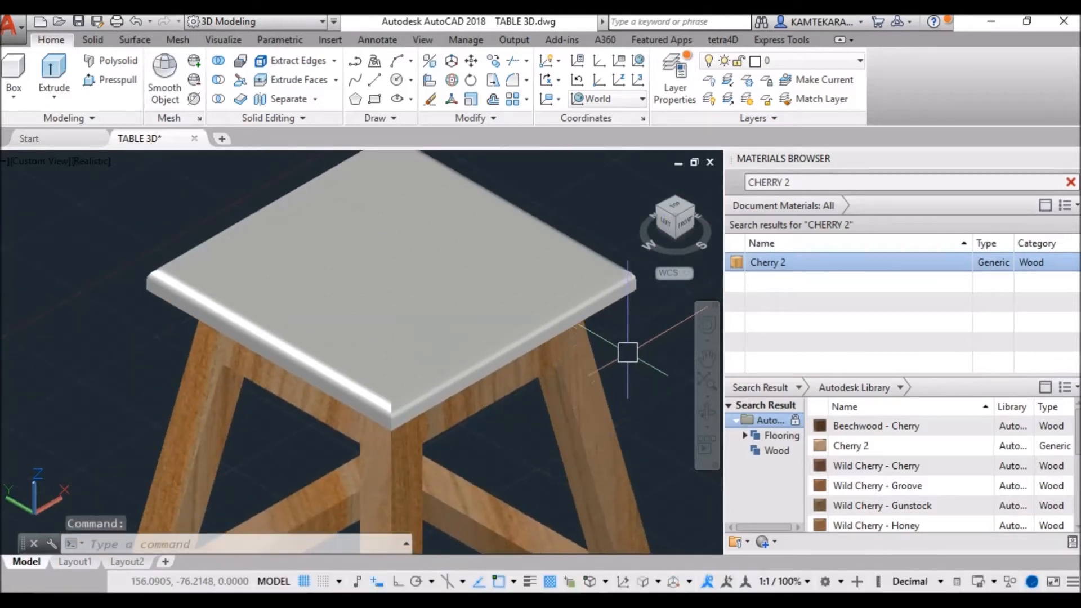
- Duplicate Cherry 2 into Cherry 2(1), review its wood texture settings, and close the editor
{"action": "right_click", "coordinate": [767, 262]}
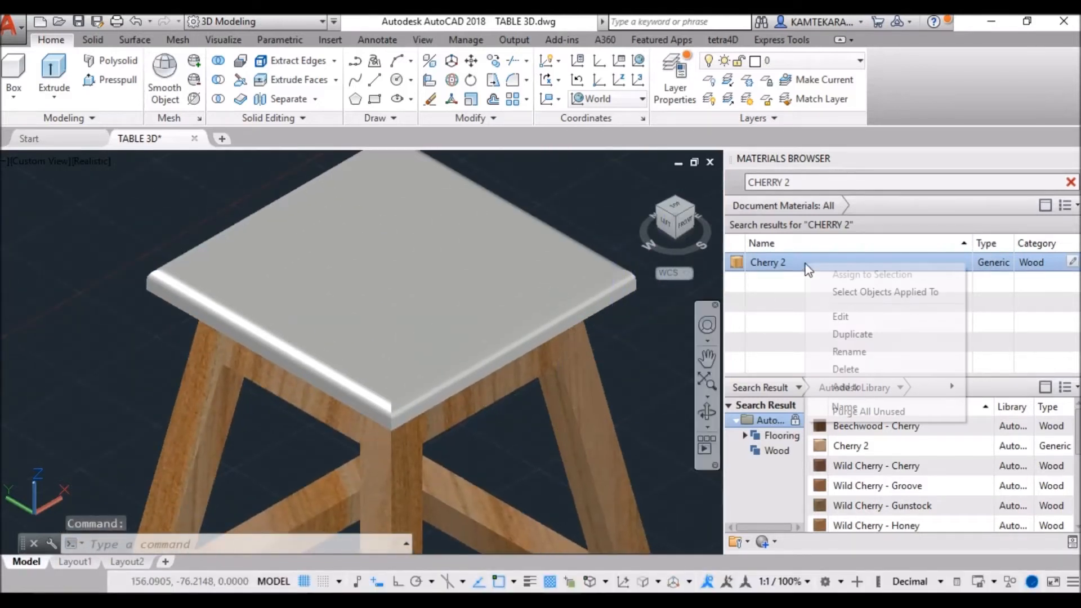
{"action": "mouse_move", "coordinate": [853, 333]}
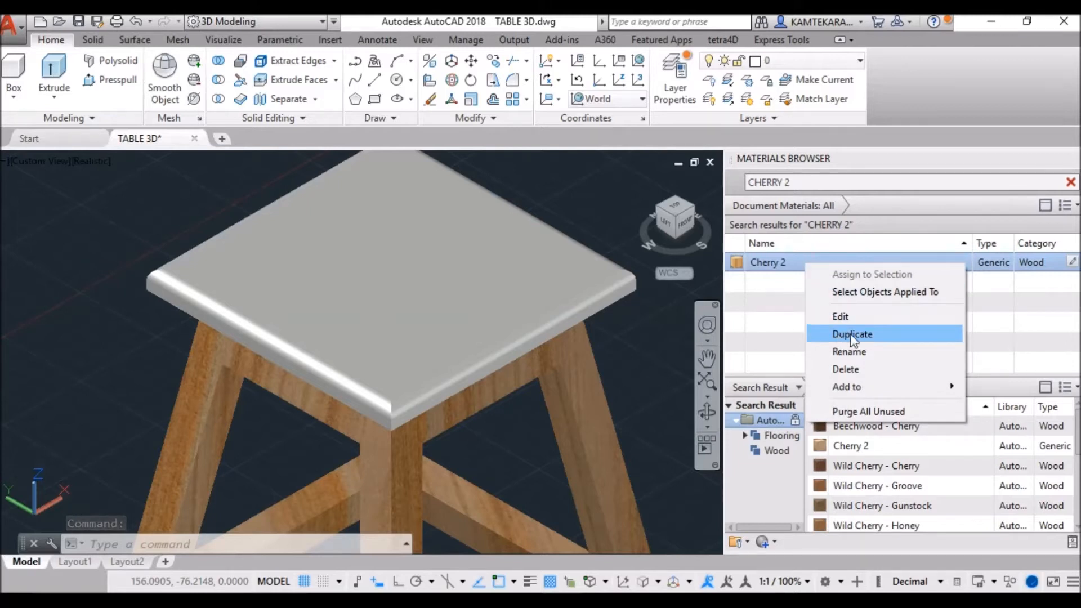
{"action": "left_click", "coordinate": [853, 333]}
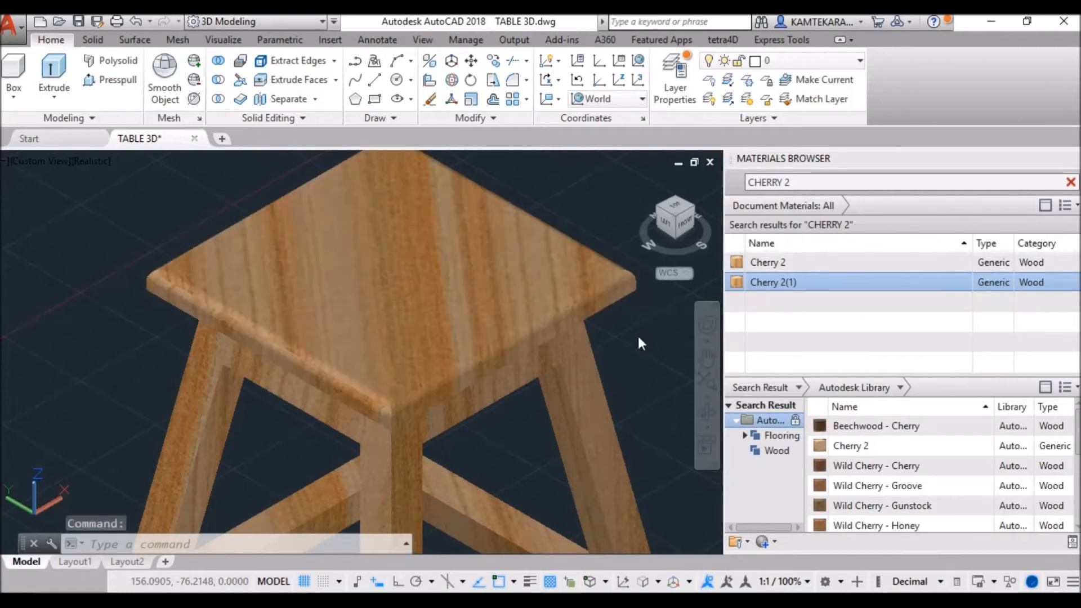
{"action": "mouse_move", "coordinate": [669, 338]}
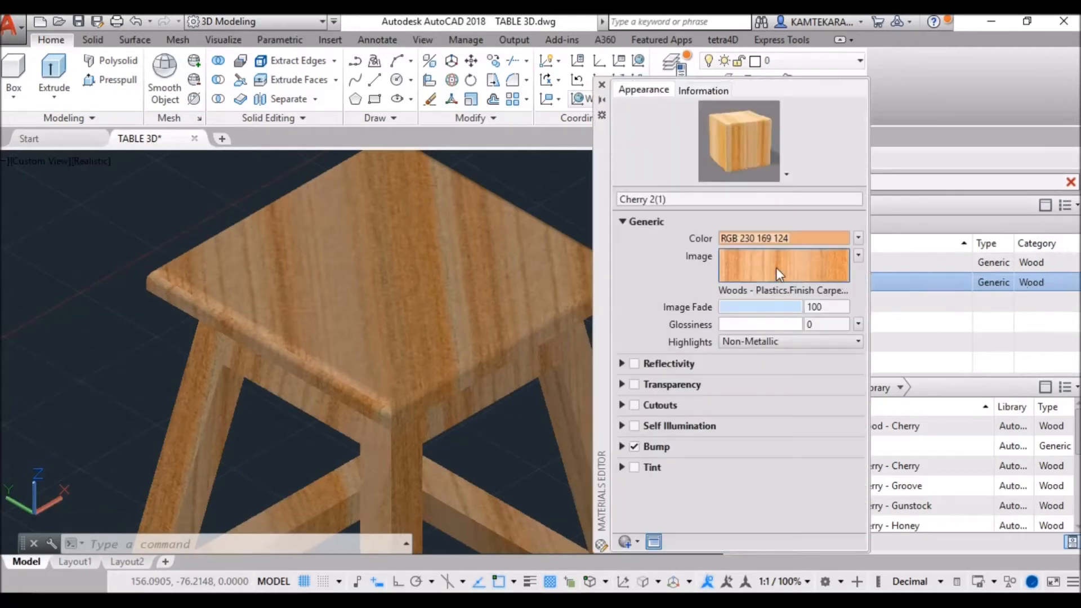
{"action": "left_click", "coordinate": [784, 265]}
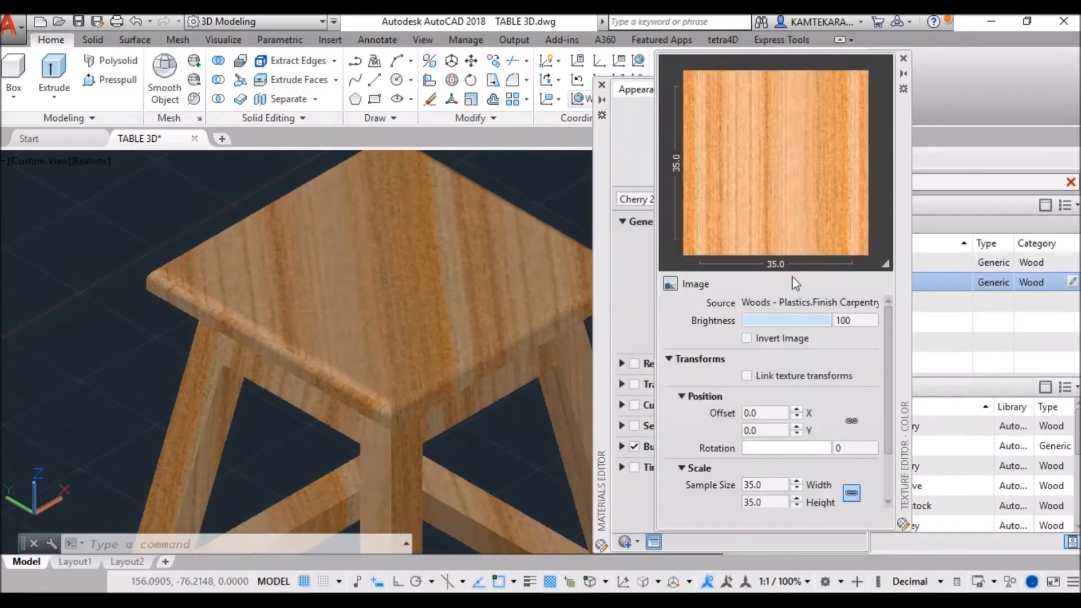
{"action": "scroll", "scroll_direction": "down", "scroll_amount": 3}
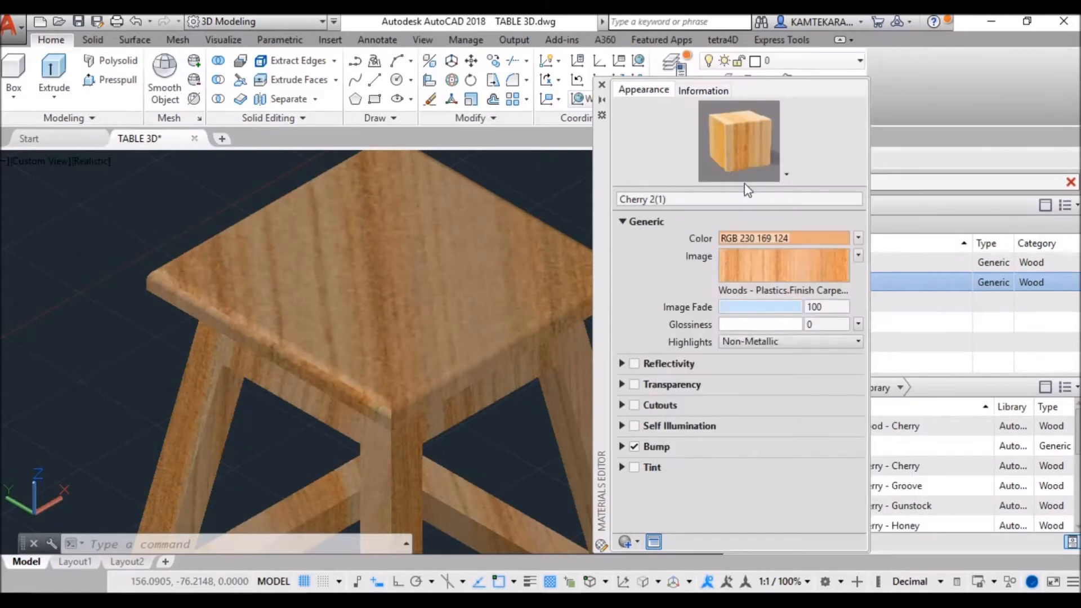
{"action": "left_click", "coordinate": [601, 85]}
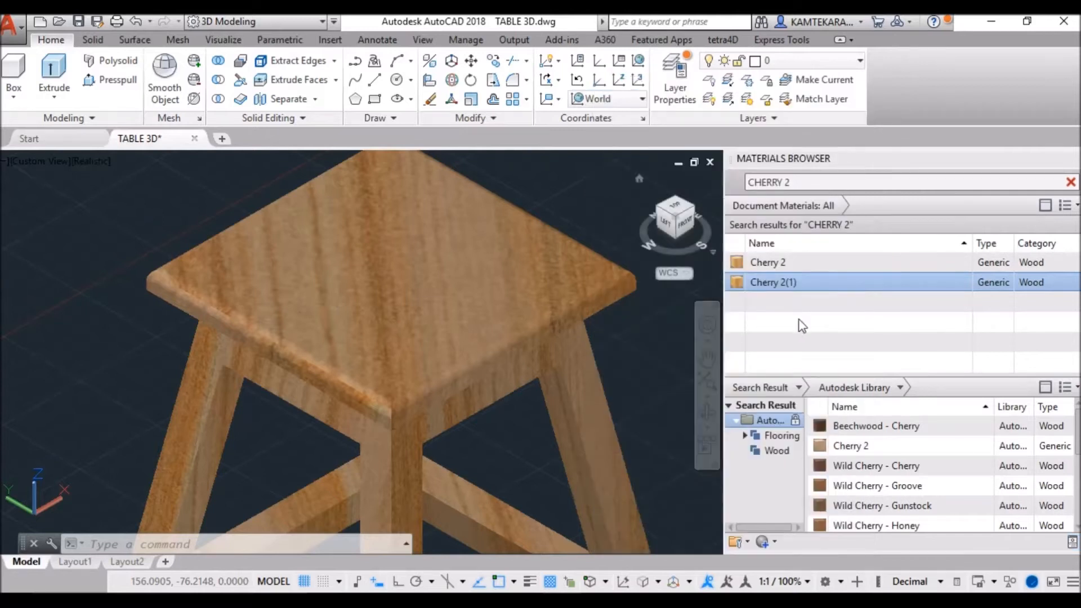
{"action": "mouse_move", "coordinate": [315, 276]}
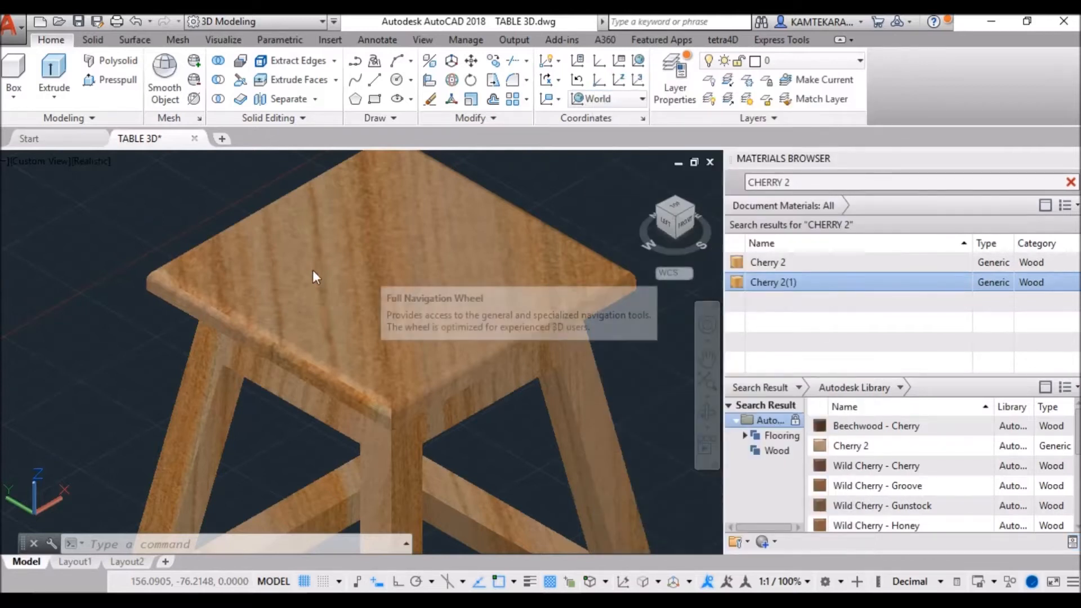
{"action": "mouse_move", "coordinate": [440, 318]}
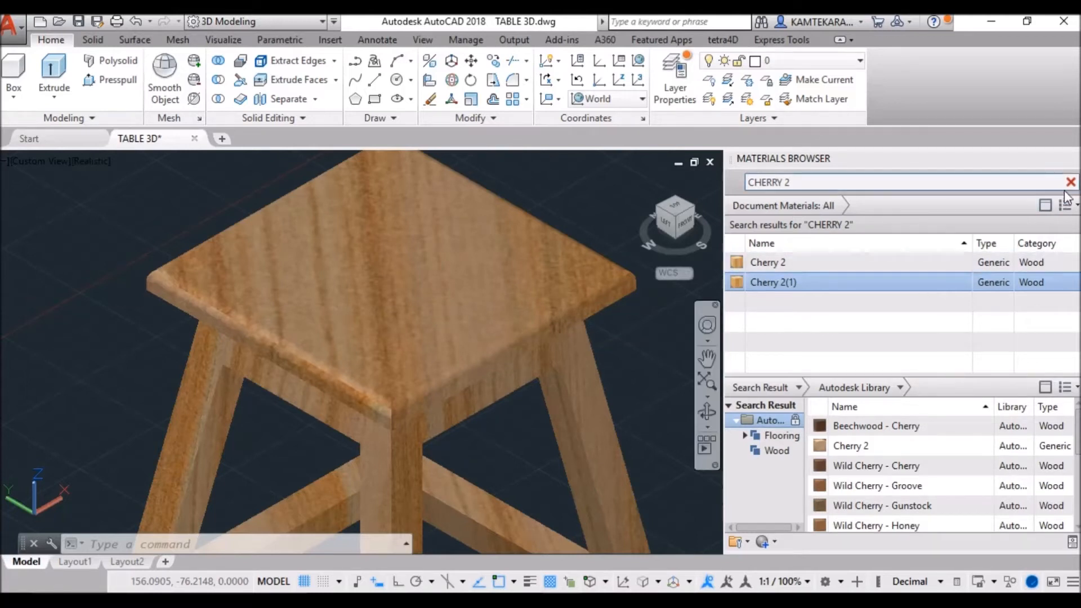
- Duplicate the Global material as TOP and load sunmica19.jpg as its image texture
{"action": "left_click", "coordinate": [1071, 182]}
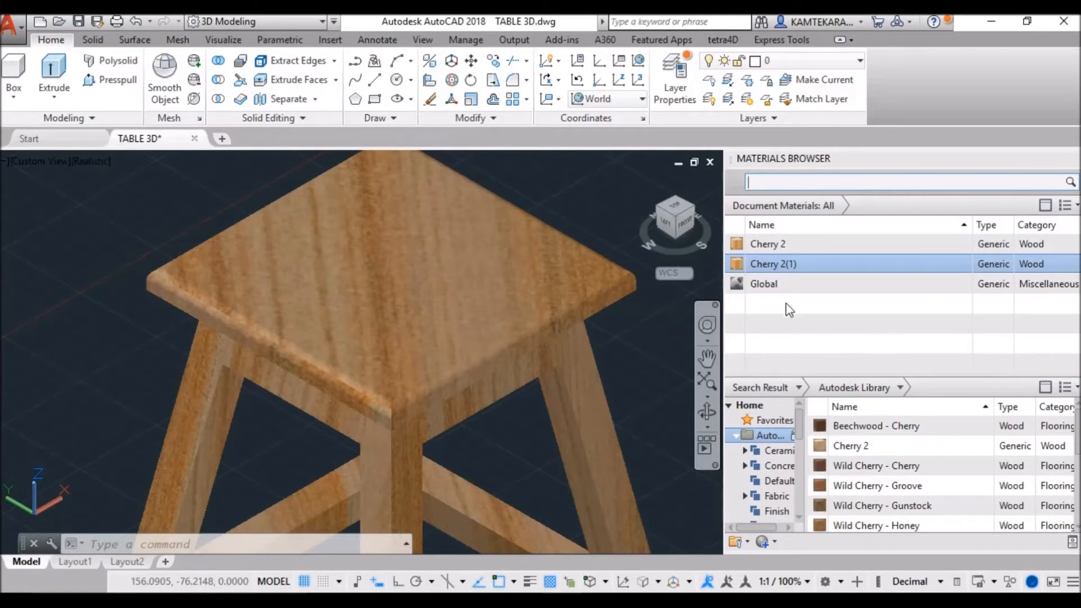
{"action": "left_click", "coordinate": [764, 284]}
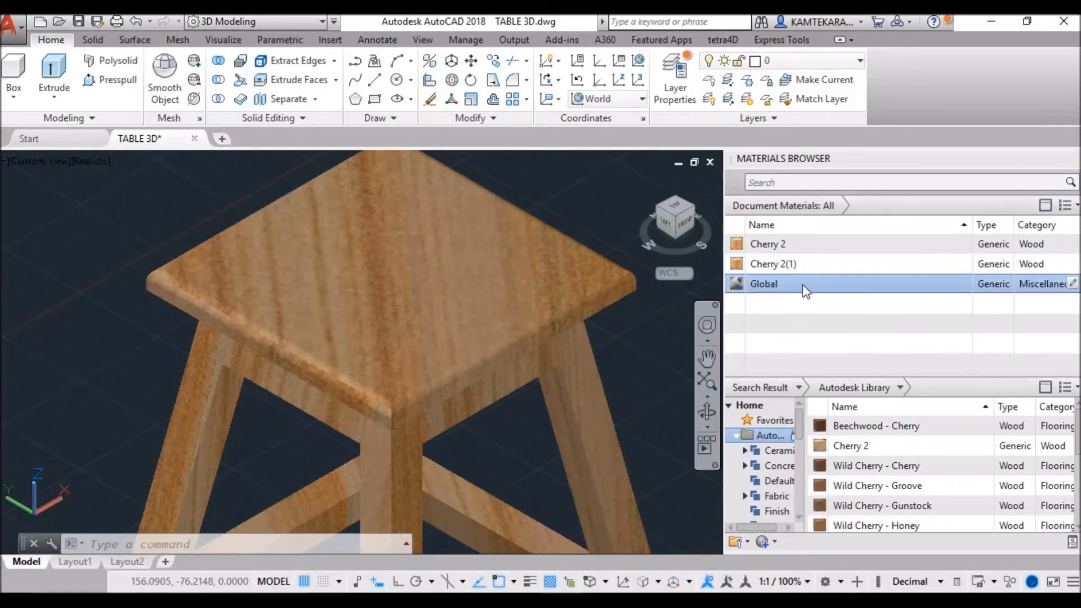
{"action": "right_click", "coordinate": [763, 284]}
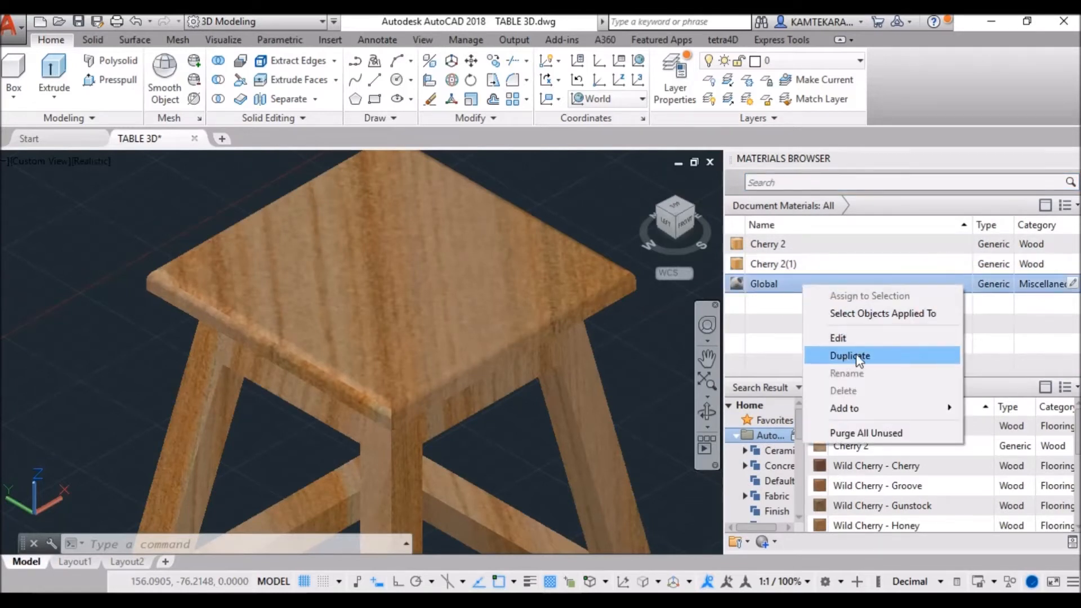
{"action": "left_click", "coordinate": [849, 355]}
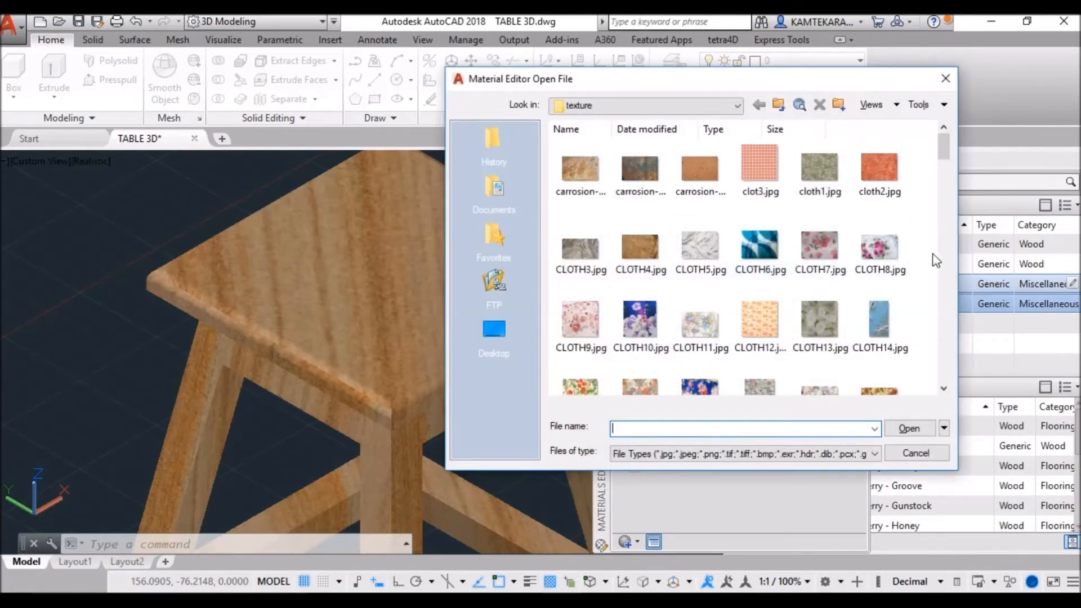
{"action": "scroll", "scroll_direction": "down", "scroll_amount": 3}
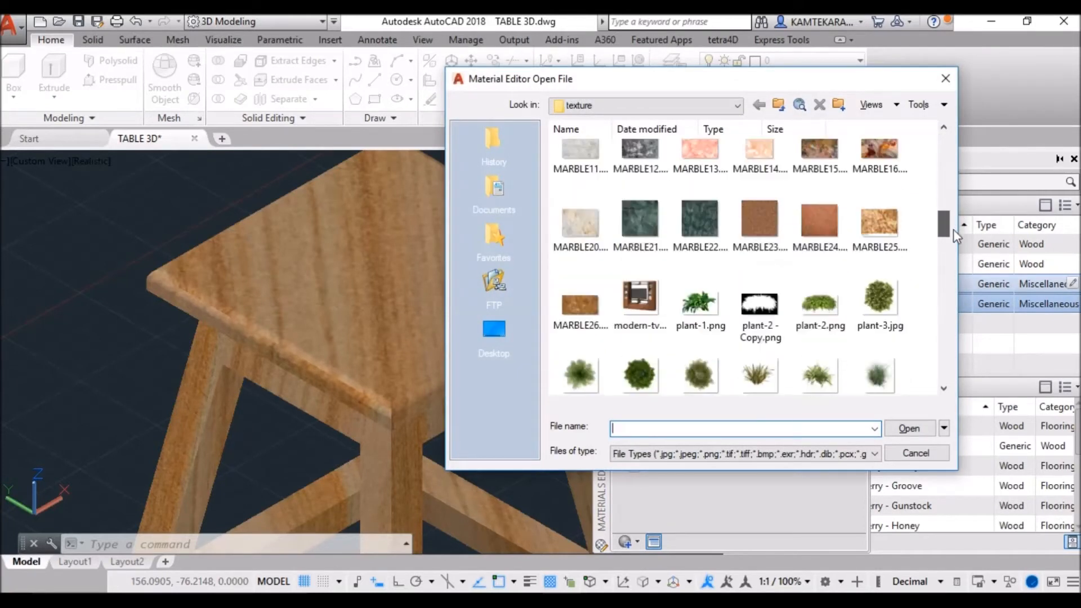
{"action": "scroll", "scroll_direction": "down", "scroll_amount": 3}
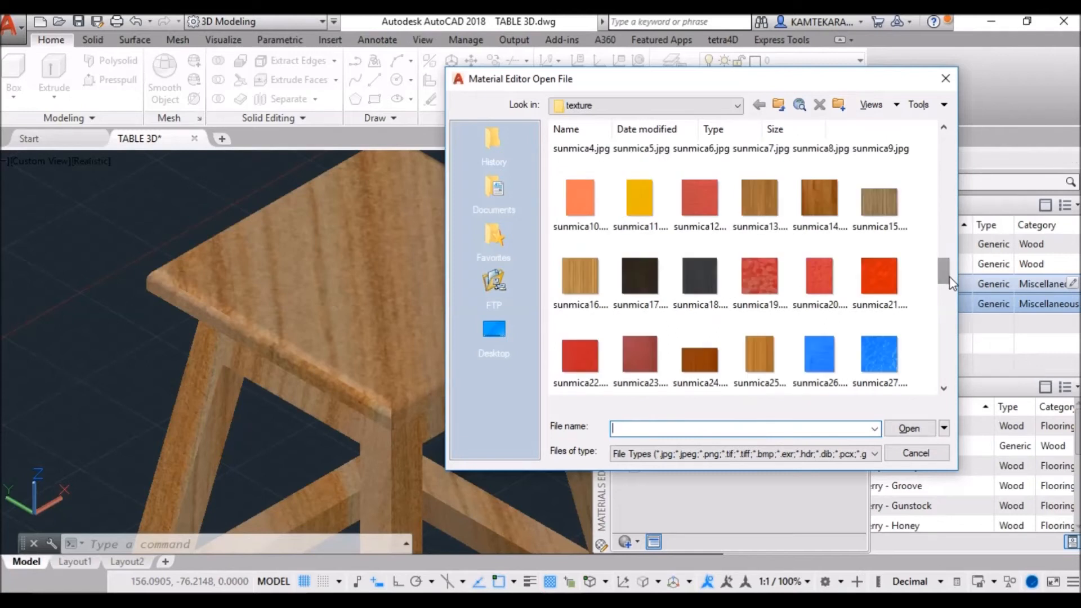
{"action": "left_click", "coordinate": [759, 276]}
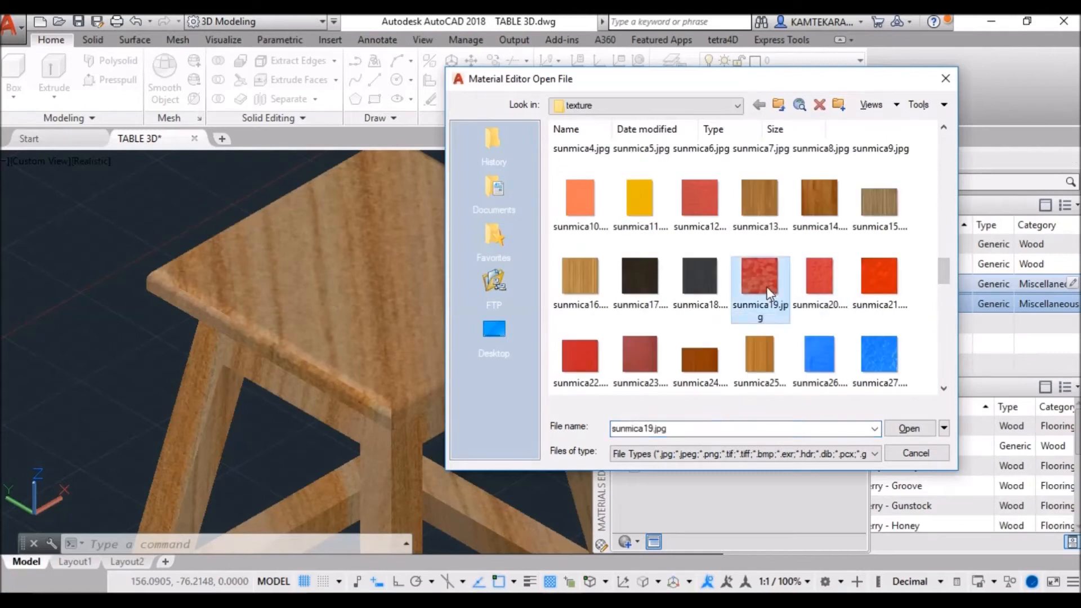
{"action": "mouse_move", "coordinate": [851, 386]}
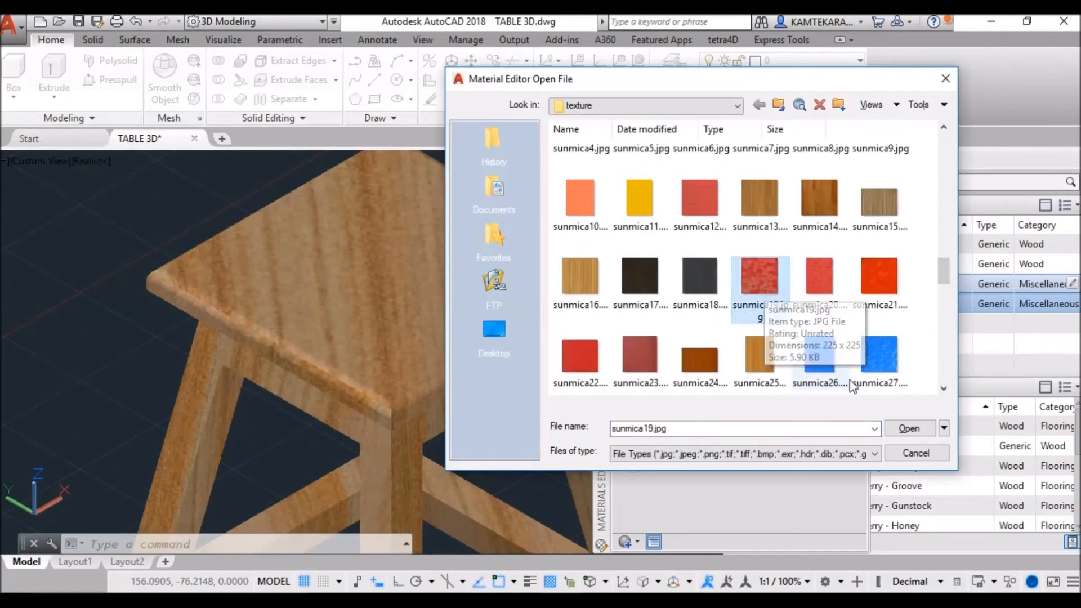
{"action": "left_click", "coordinate": [909, 428]}
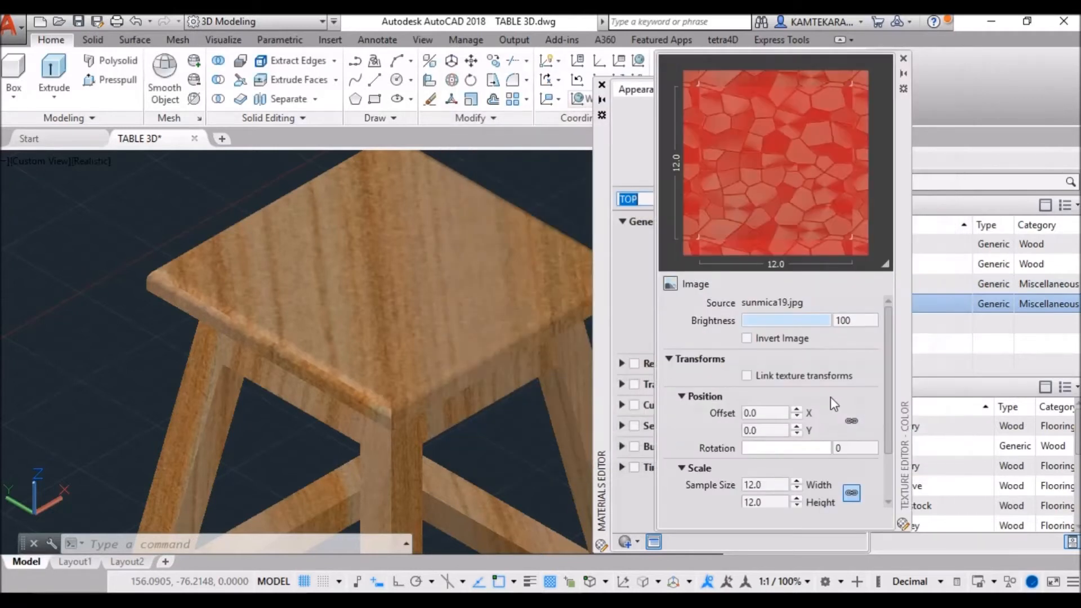
{"action": "mouse_move", "coordinate": [757, 205]}
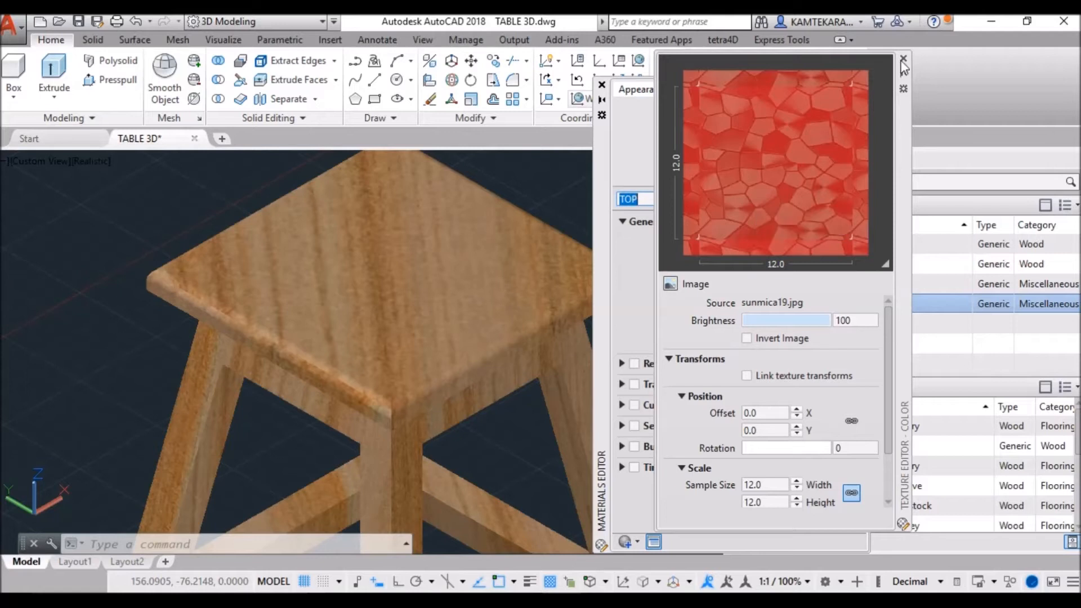
{"action": "left_click", "coordinate": [904, 61]}
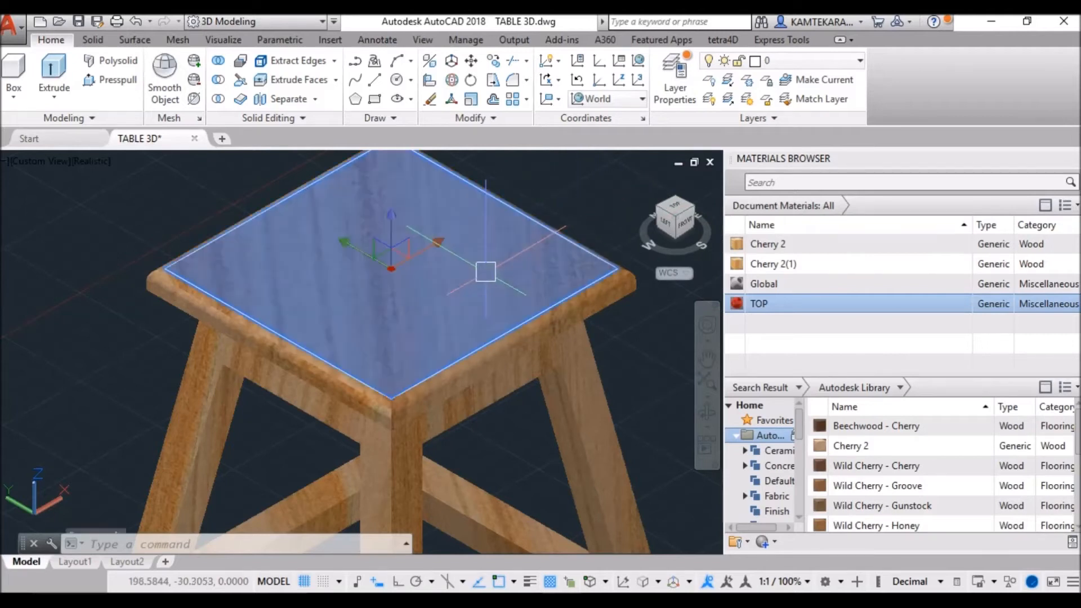
{"action": "mouse_move", "coordinate": [581, 213]}
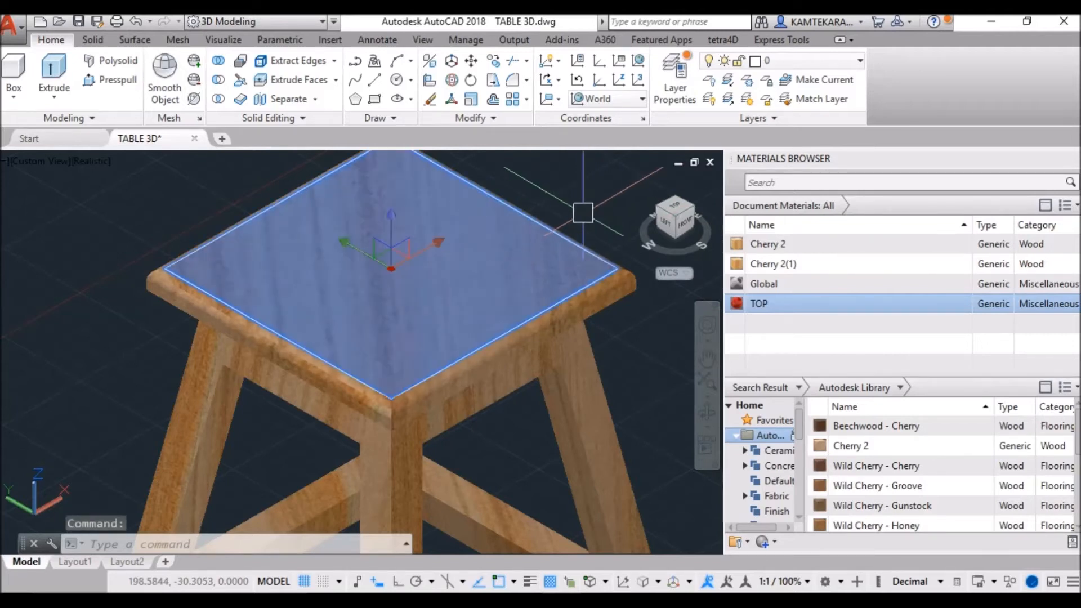
- Assign the TOP material to the stool's selected seat face
{"action": "right_click", "coordinate": [758, 303]}
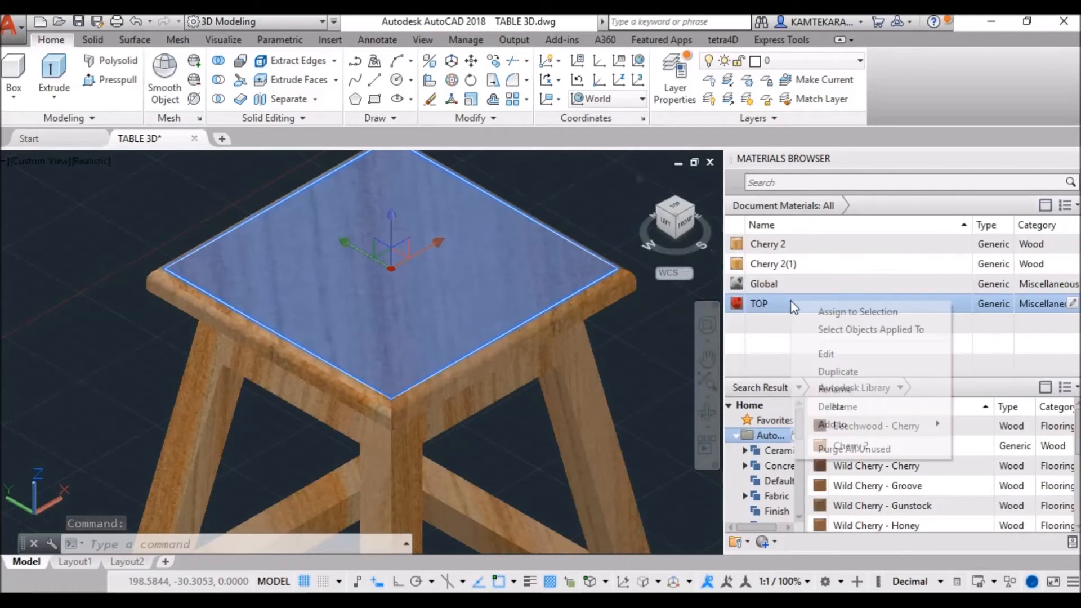
{"action": "mouse_move", "coordinate": [858, 312]}
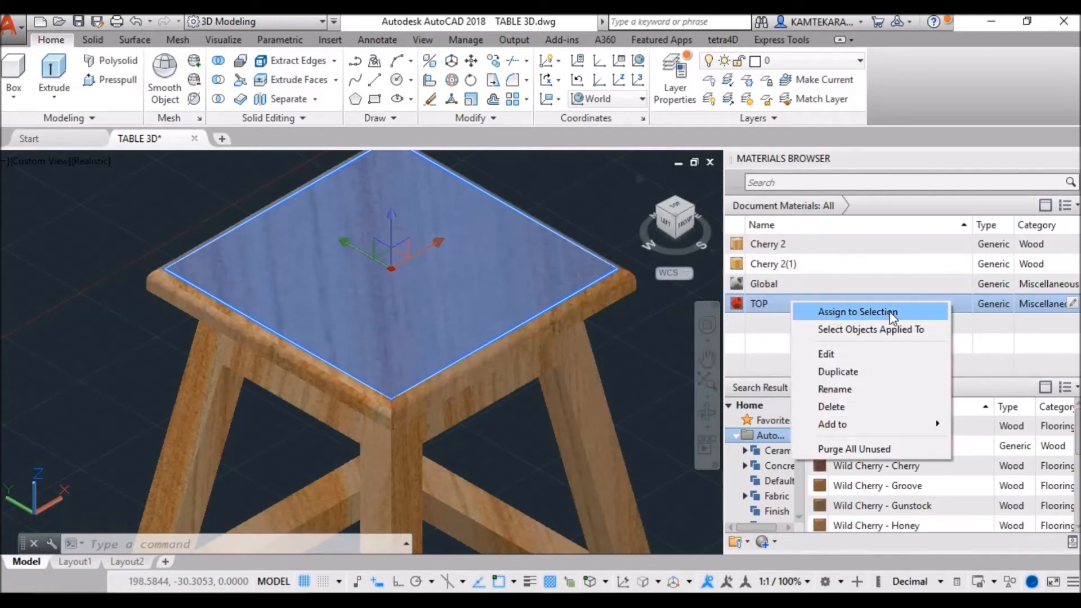
{"action": "left_click", "coordinate": [859, 311]}
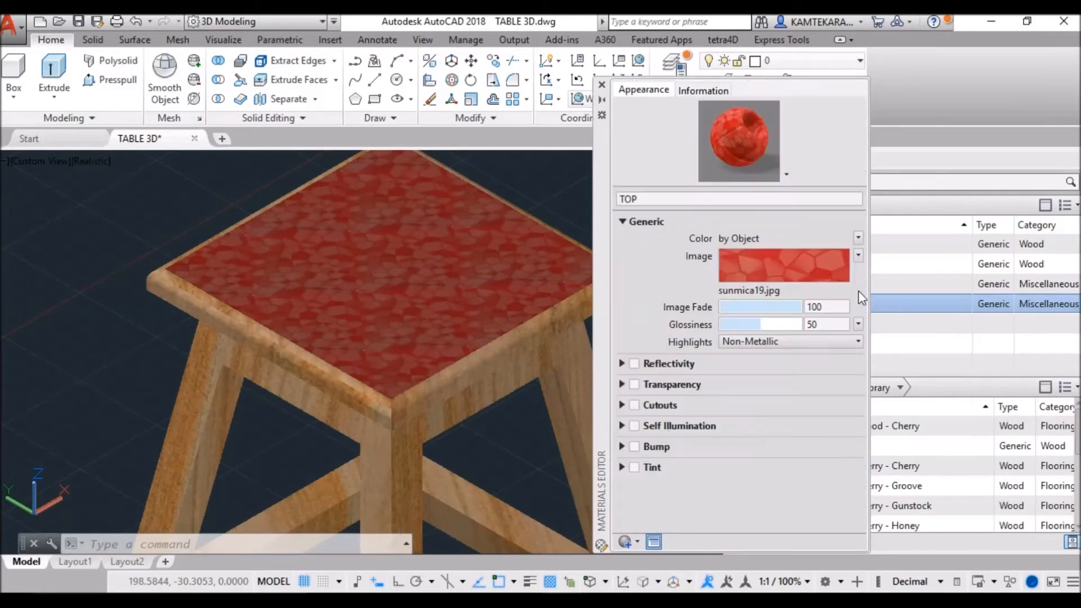
- Set the TOP material's sunmica texture sample size to 22 in its texture editor
{"action": "left_click", "coordinate": [784, 266]}
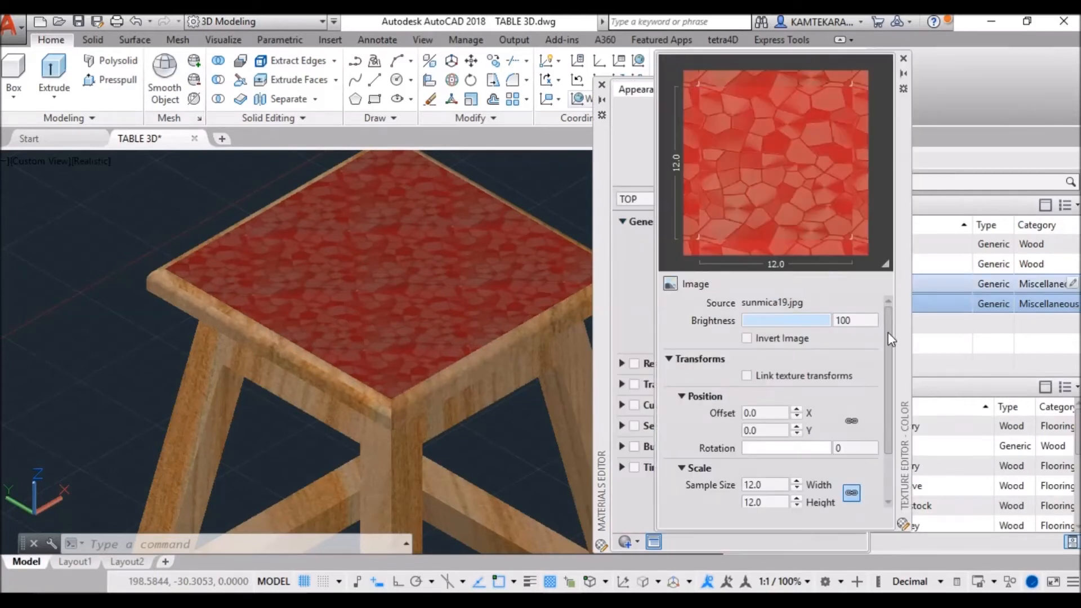
{"action": "scroll", "scroll_direction": "down", "scroll_amount": 3}
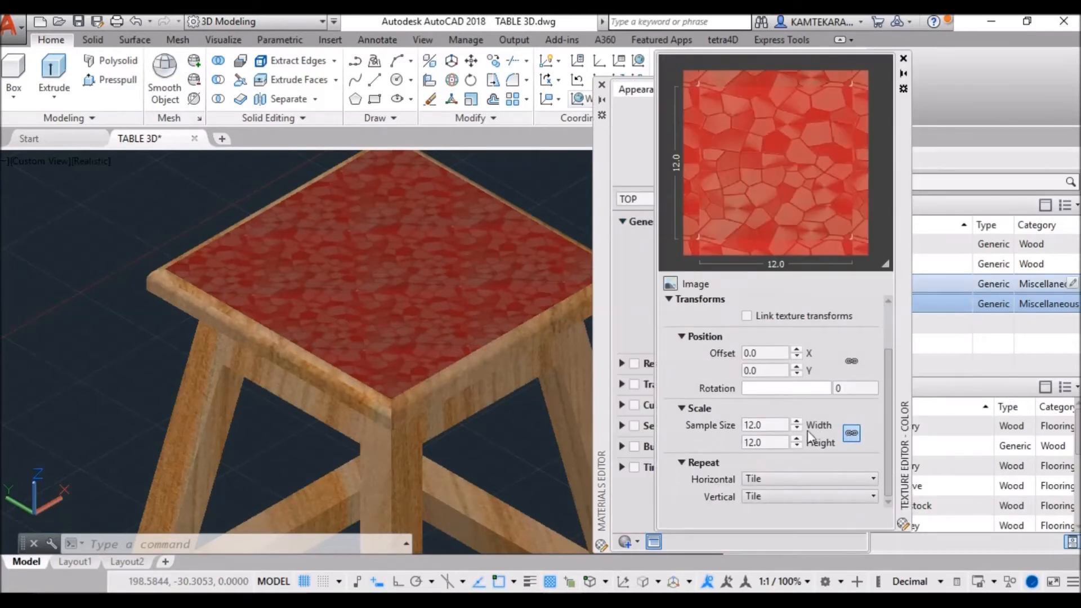
{"action": "triple_click", "coordinate": [763, 425]}
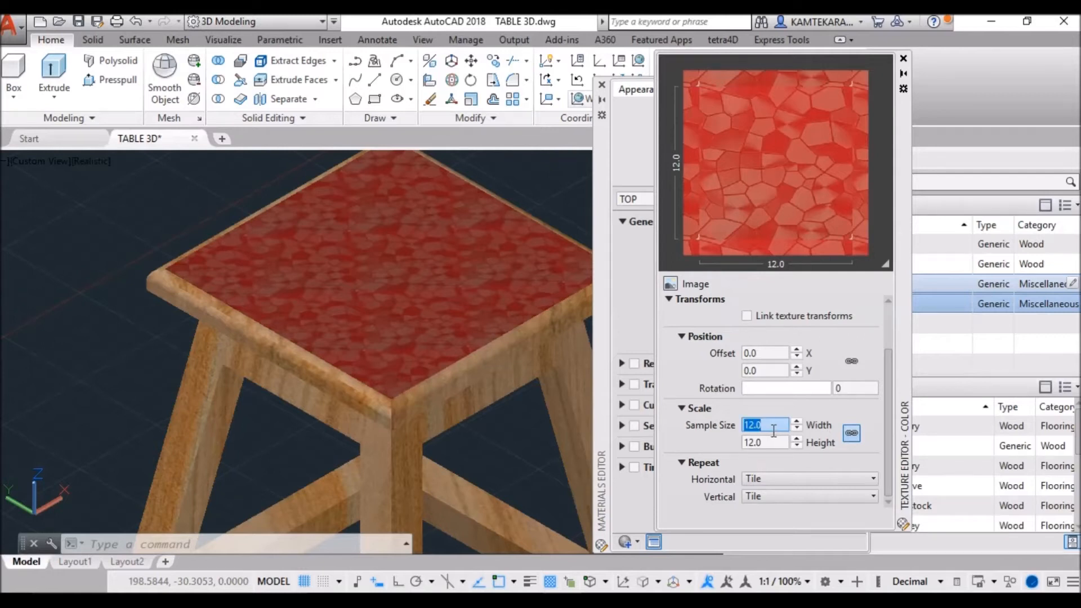
{"action": "type", "text": "22"}
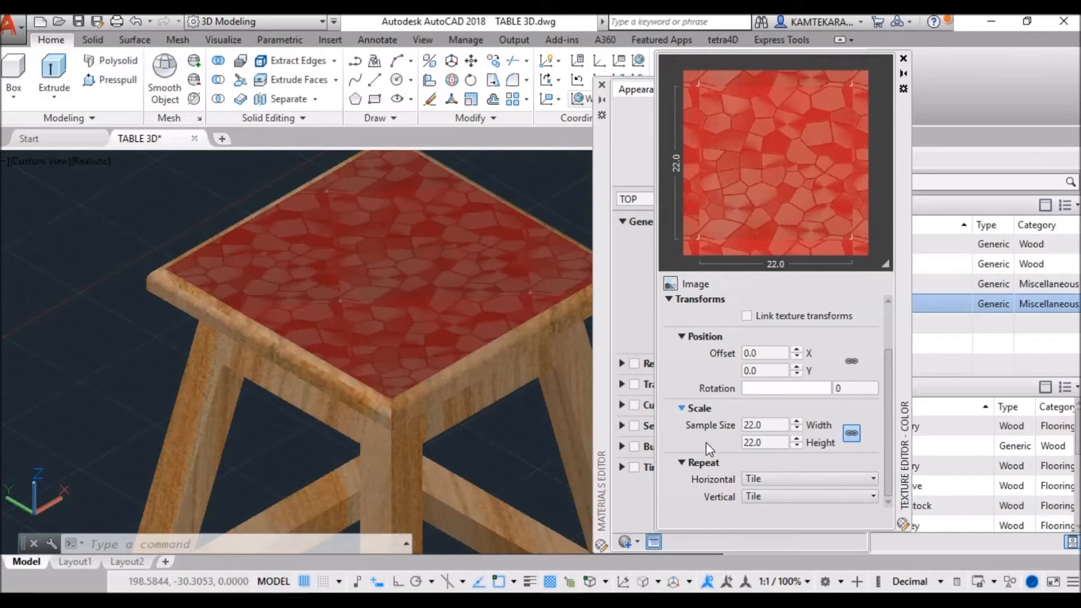
{"action": "mouse_move", "coordinate": [682, 405]}
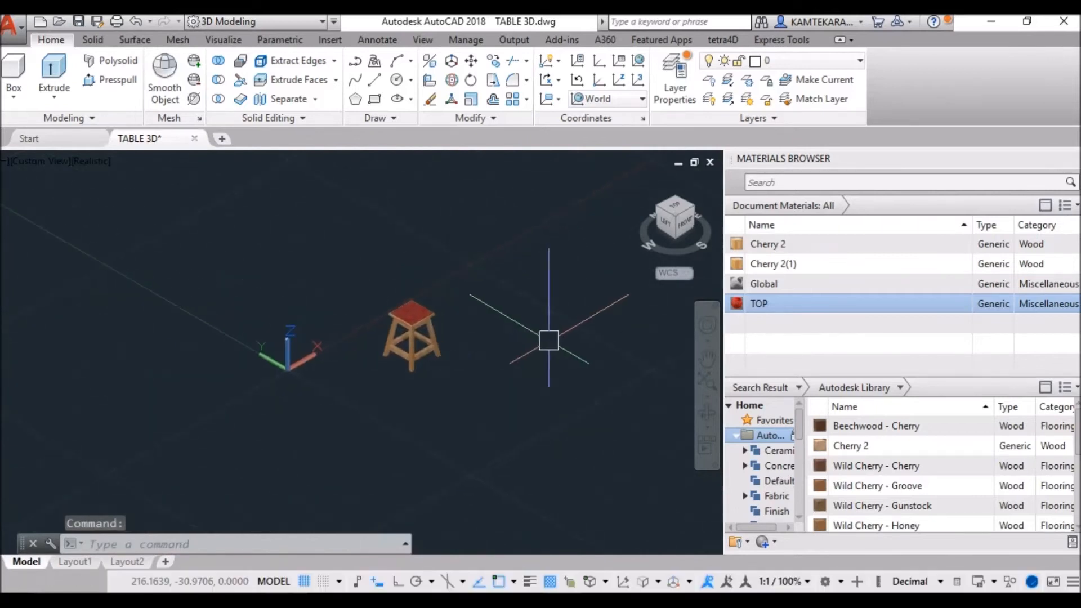
- Turn off the grid and filter the Autodesk Library for MARBLE materials
{"action": "type", "text": "PL"}
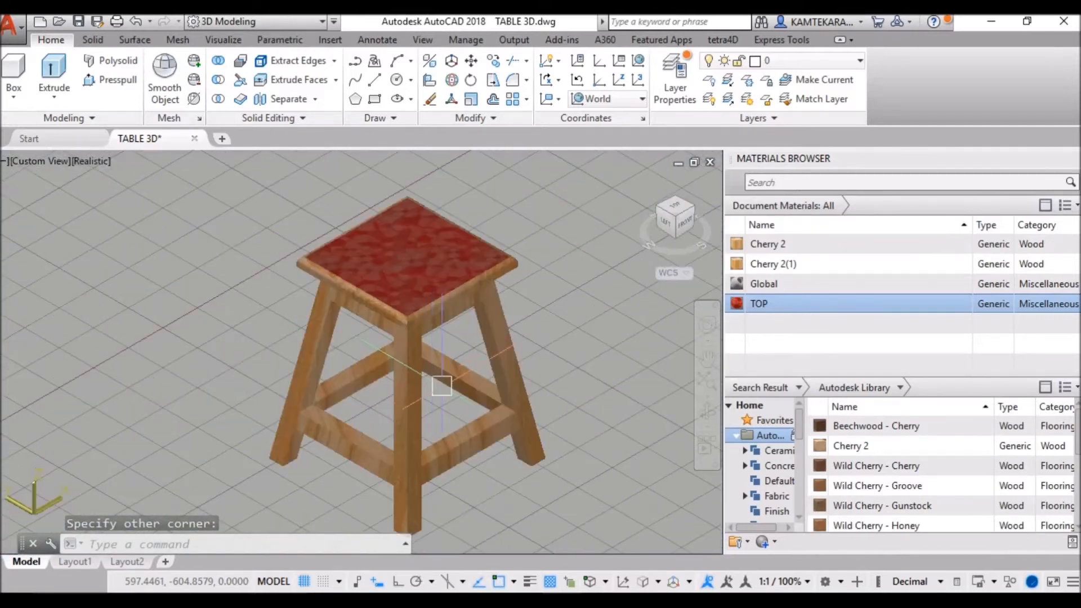
{"action": "key", "text": "Escape"}
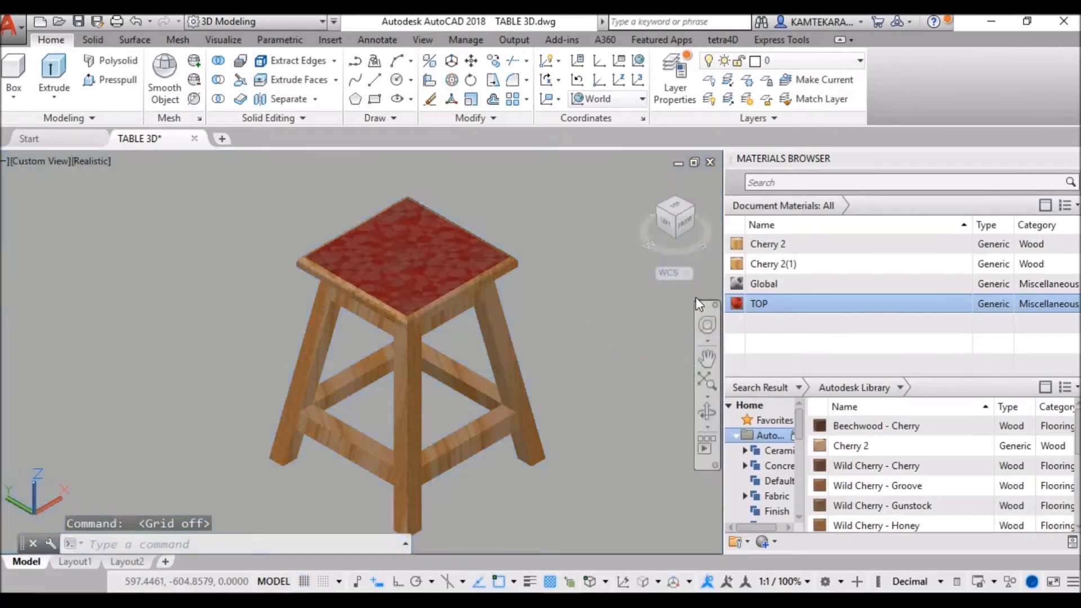
{"action": "left_click", "coordinate": [896, 182]}
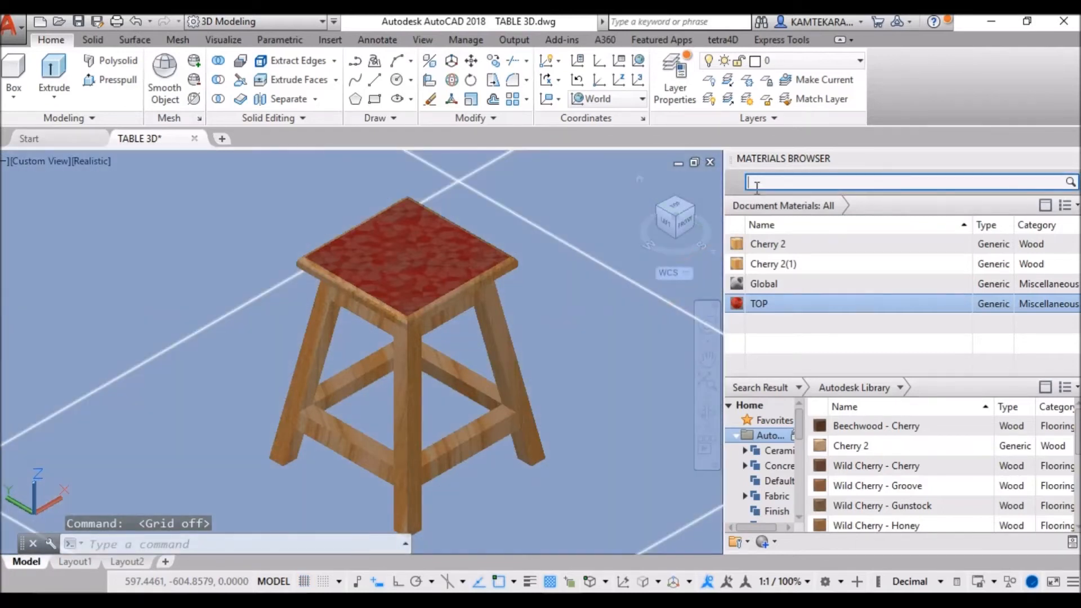
{"action": "type", "text": "MARB"}
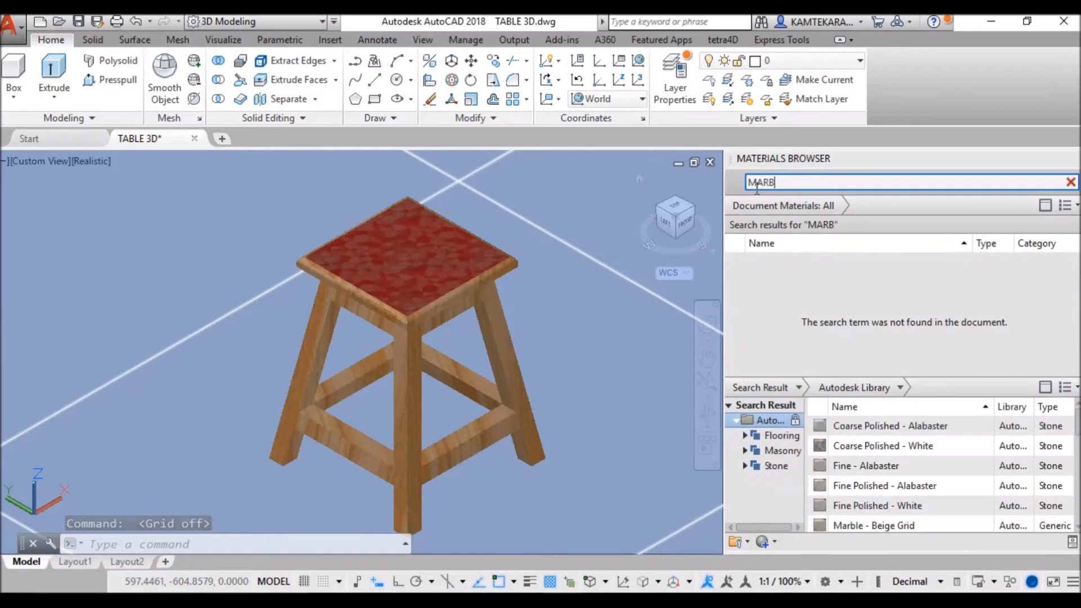
{"action": "type", "text": "LE"}
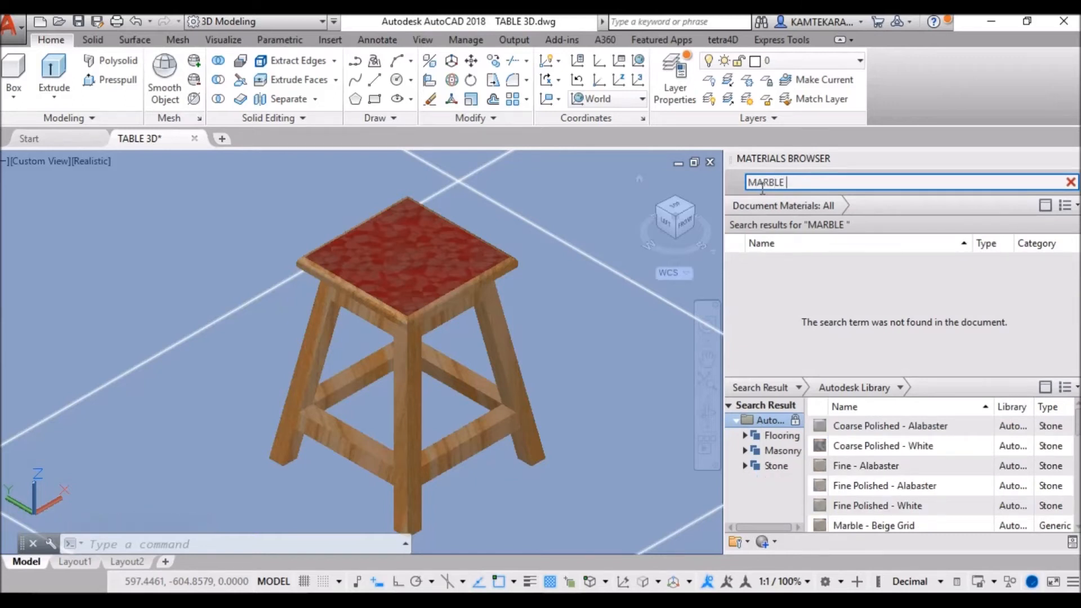
{"action": "scroll", "scroll_direction": "down", "scroll_amount": 3}
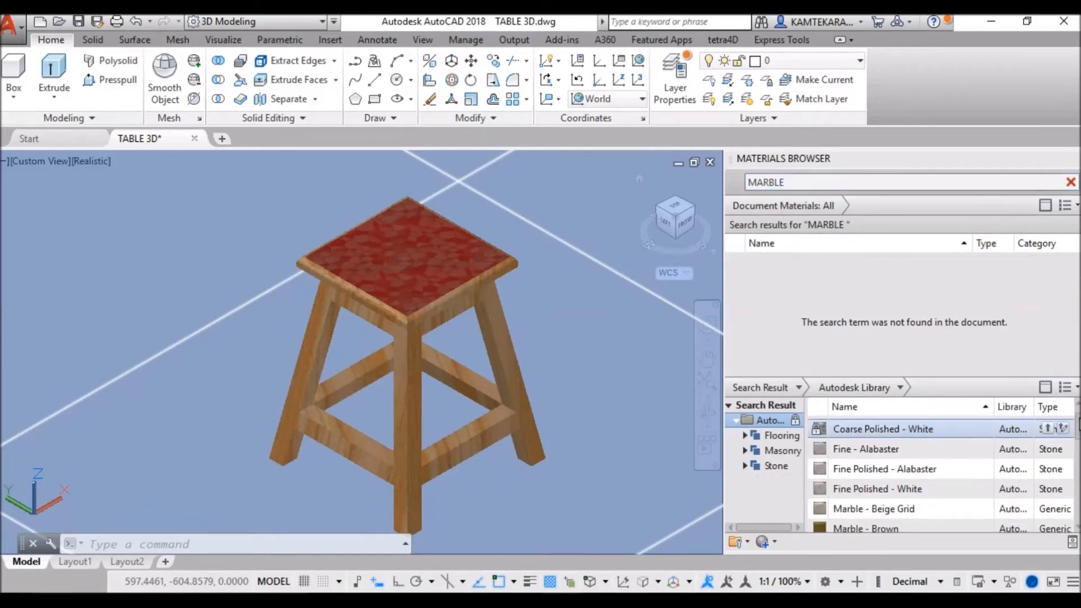
{"action": "scroll", "scroll_direction": "down", "scroll_amount": 3}
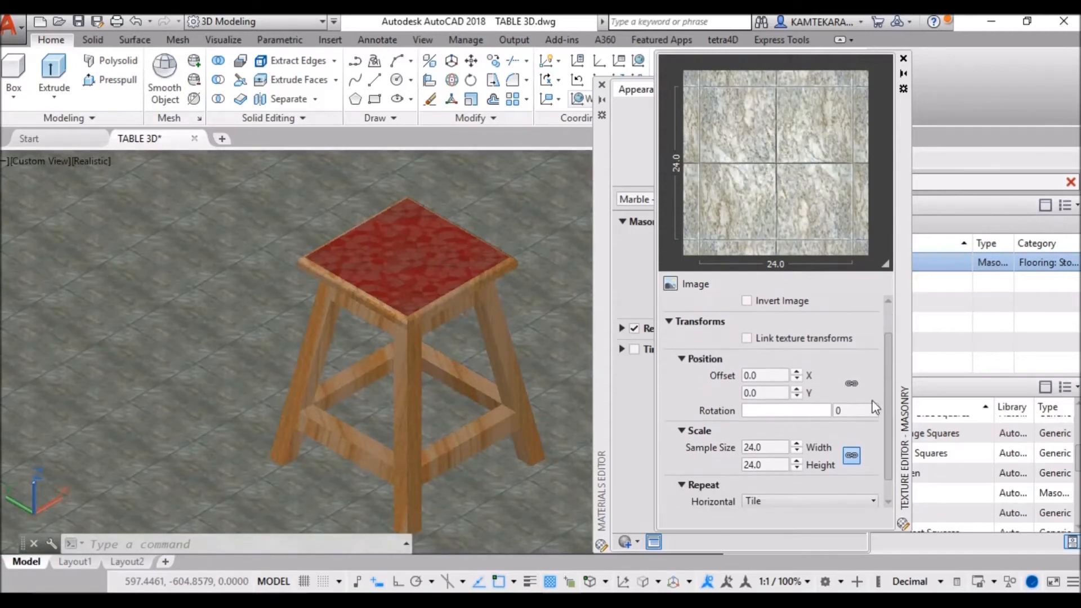
- Set the Marble - Gray floor texture sample size to 35, turn off its relief pattern, and close the editors
{"action": "triple_click", "coordinate": [763, 448]}
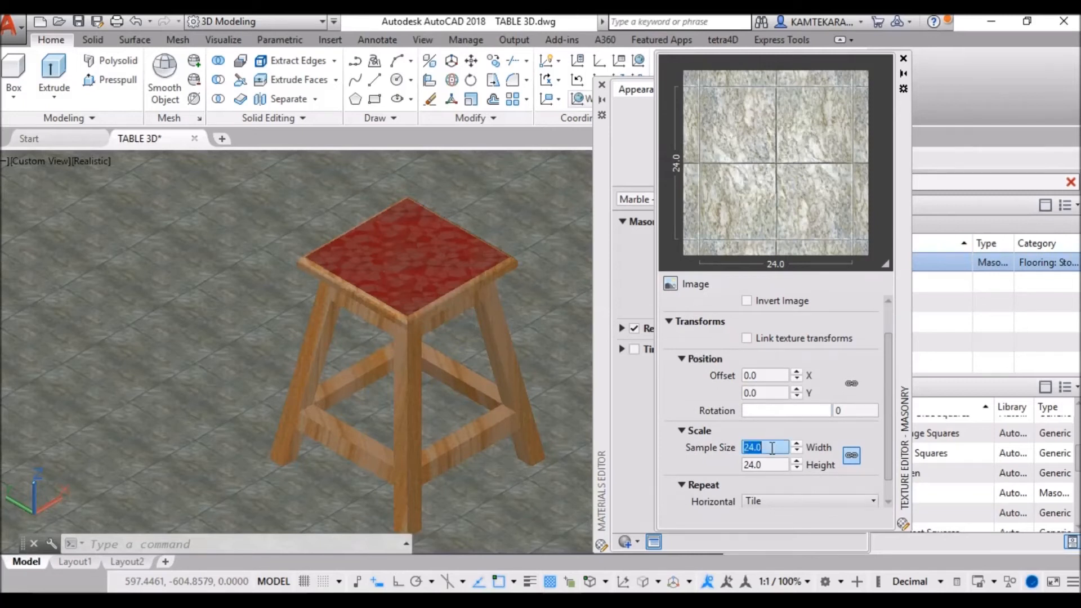
{"action": "type", "text": "35"}
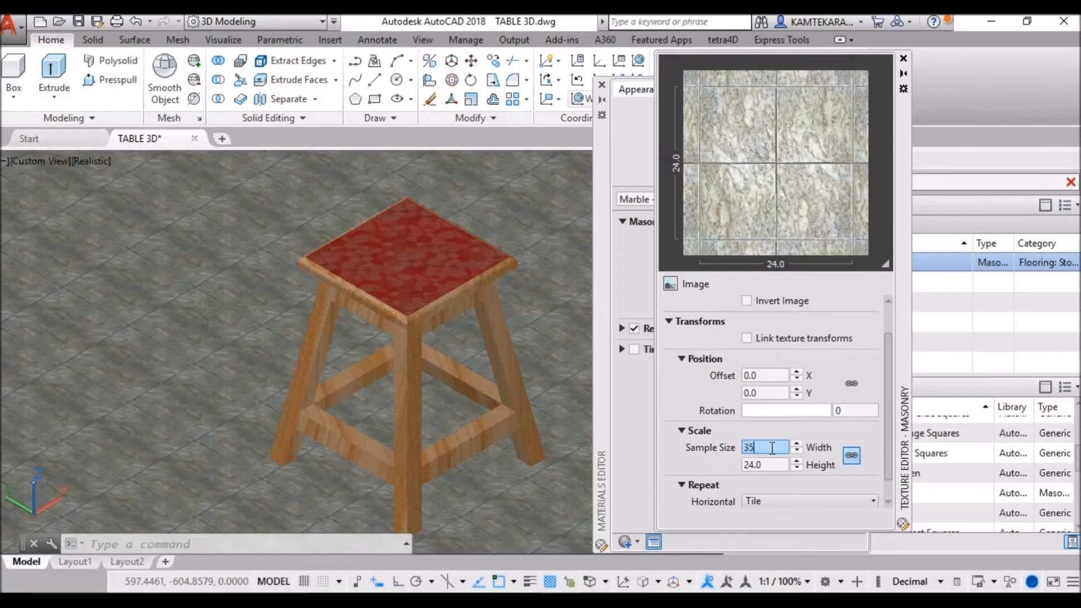
{"action": "key", "text": "Return"}
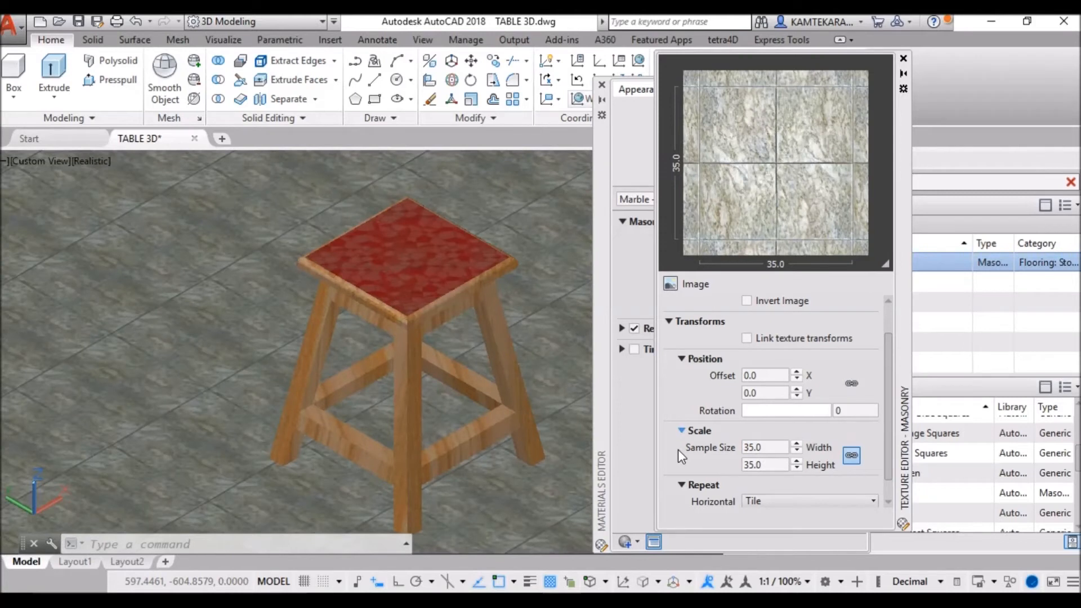
{"action": "mouse_move", "coordinate": [904, 60]}
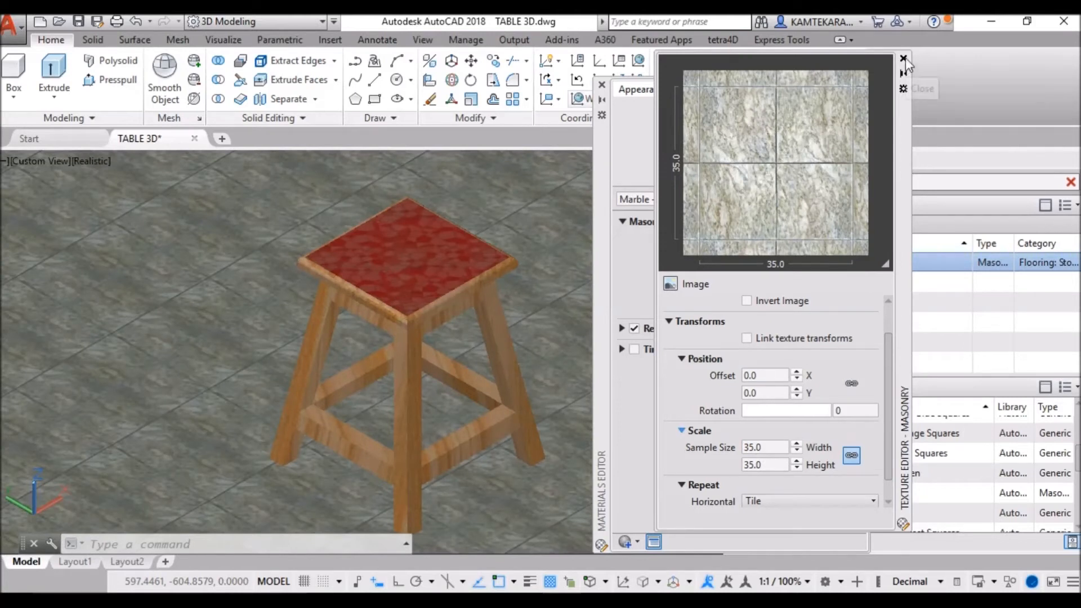
{"action": "left_click", "coordinate": [902, 59]}
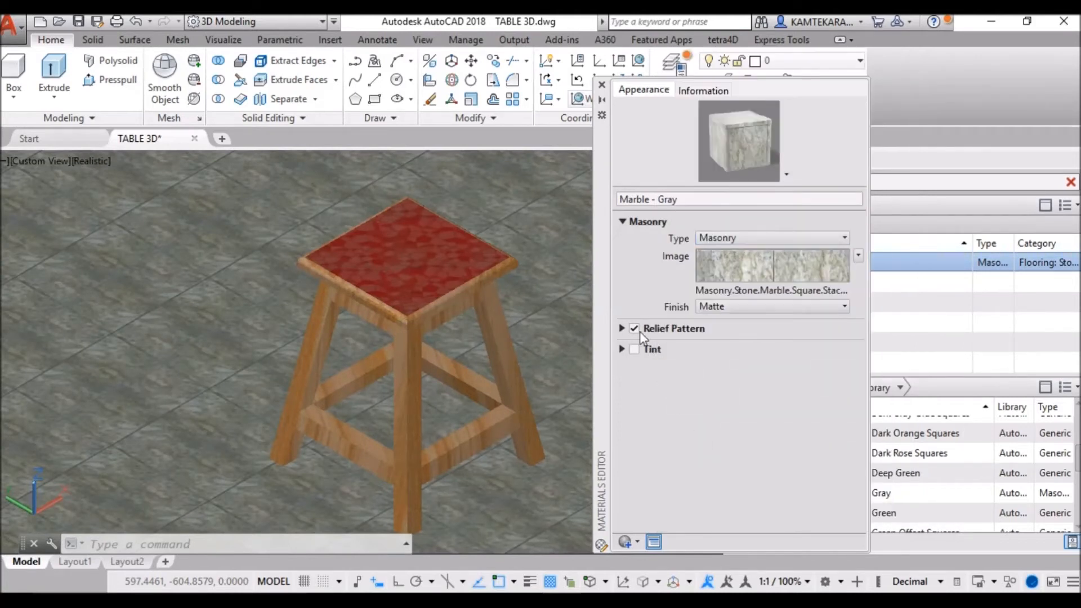
{"action": "left_click", "coordinate": [634, 328]}
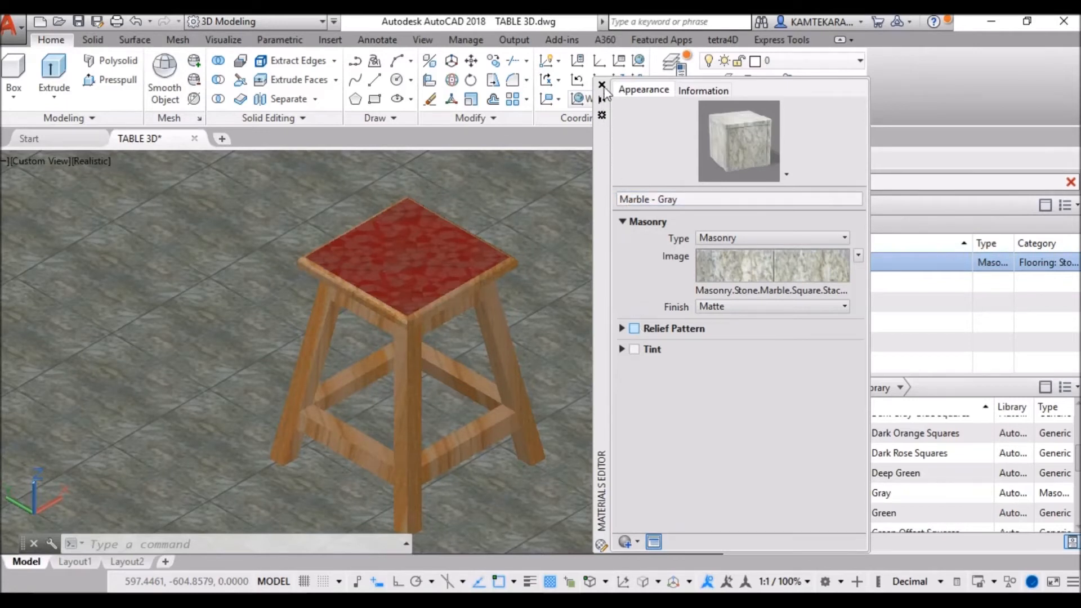
{"action": "left_click", "coordinate": [603, 86]}
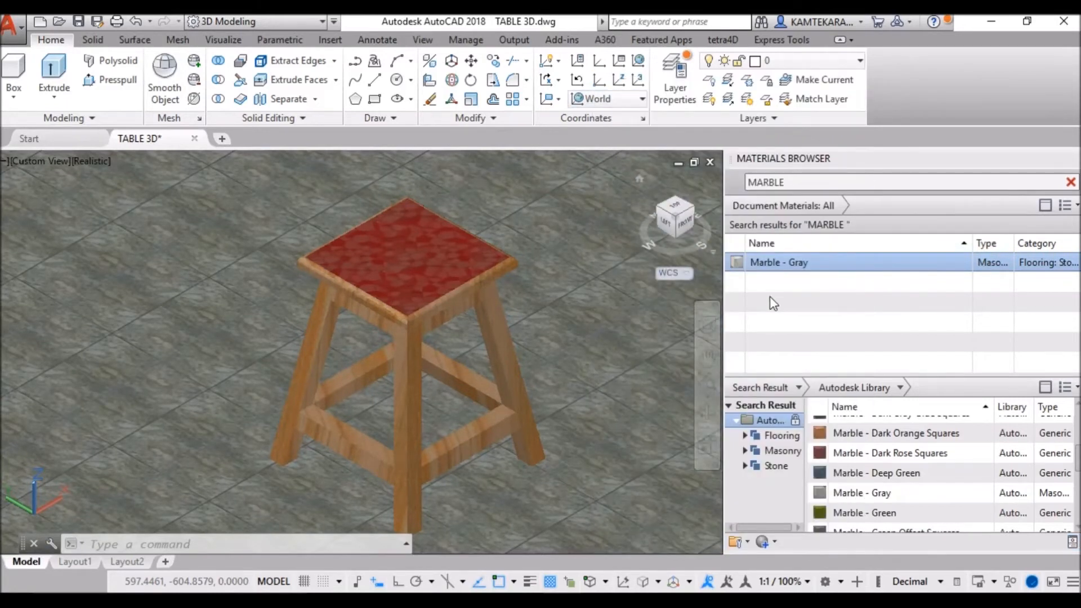
{"action": "mouse_move", "coordinate": [703, 318]}
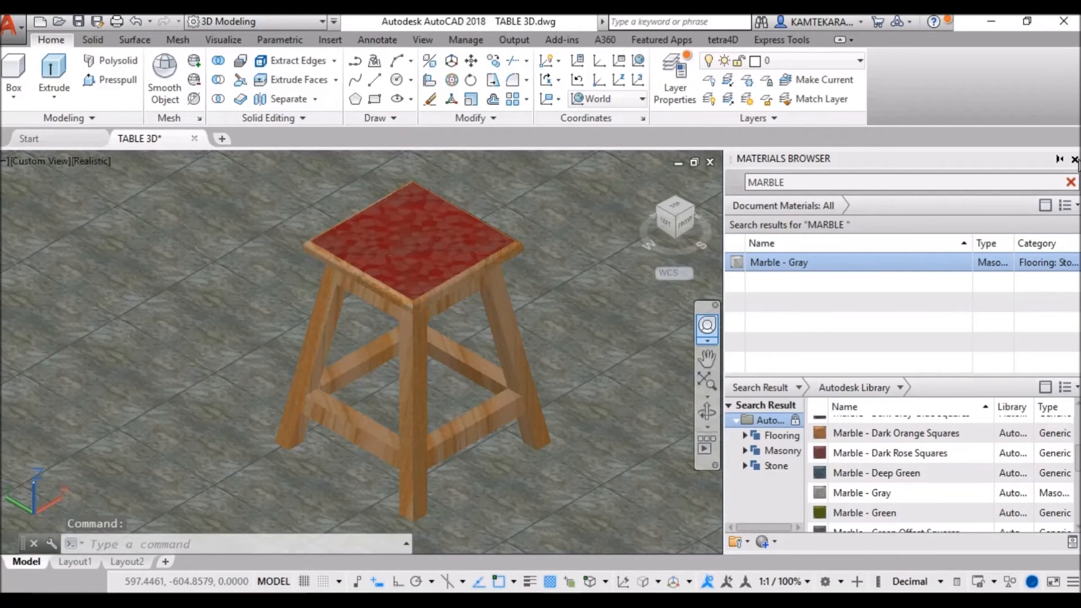
- Close the Materials Browser and draw the guide line 400 along the floor and 200 up from the Visualize tab
{"action": "left_click", "coordinate": [1074, 158]}
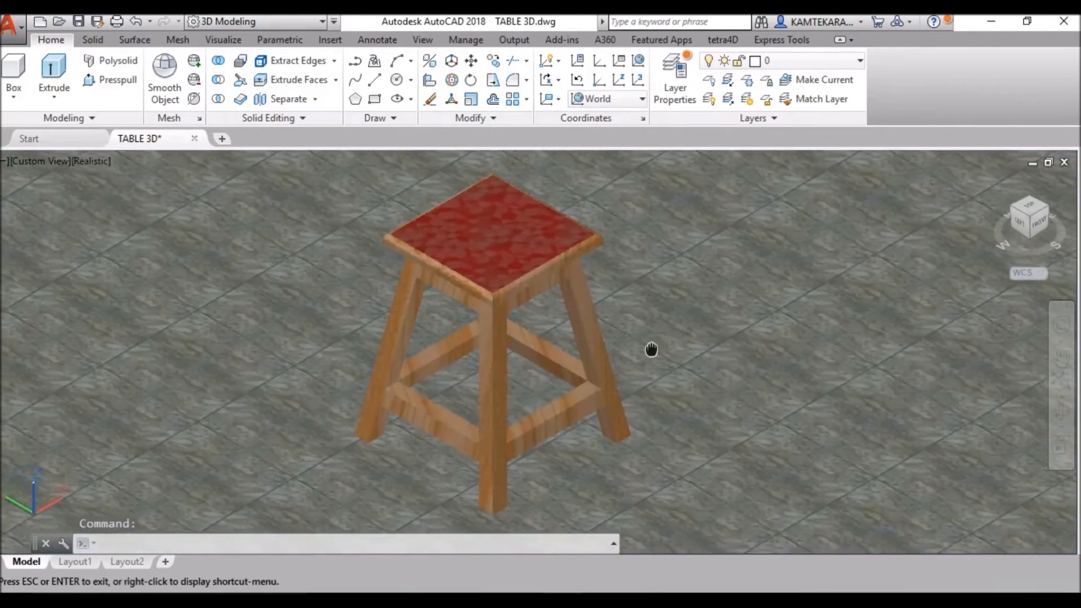
{"action": "mouse_move", "coordinate": [754, 312]}
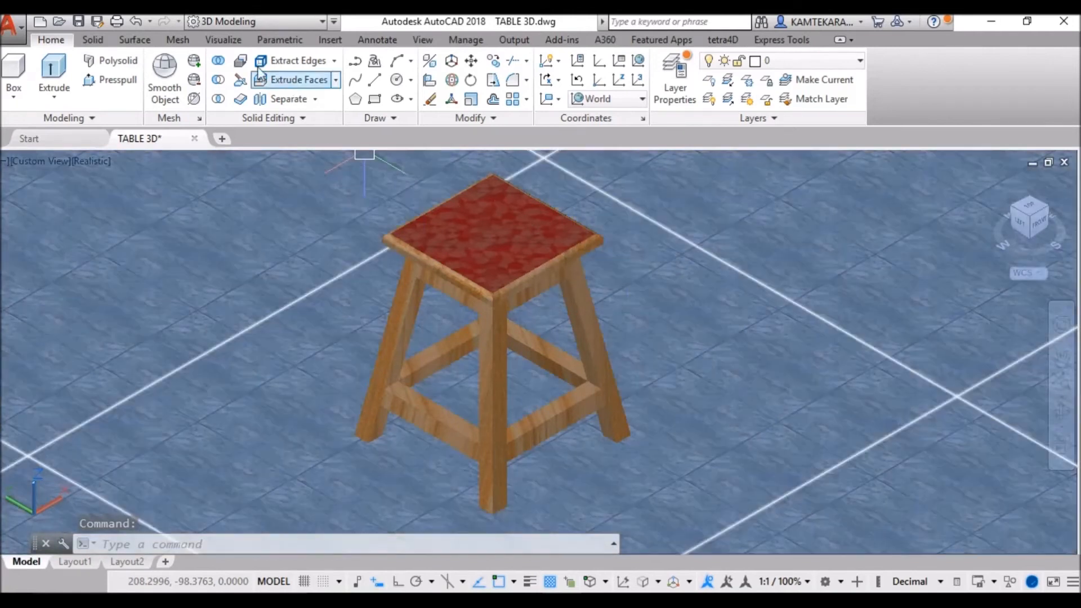
{"action": "left_click", "coordinate": [223, 40]}
{"action": "type", "text": "2"}
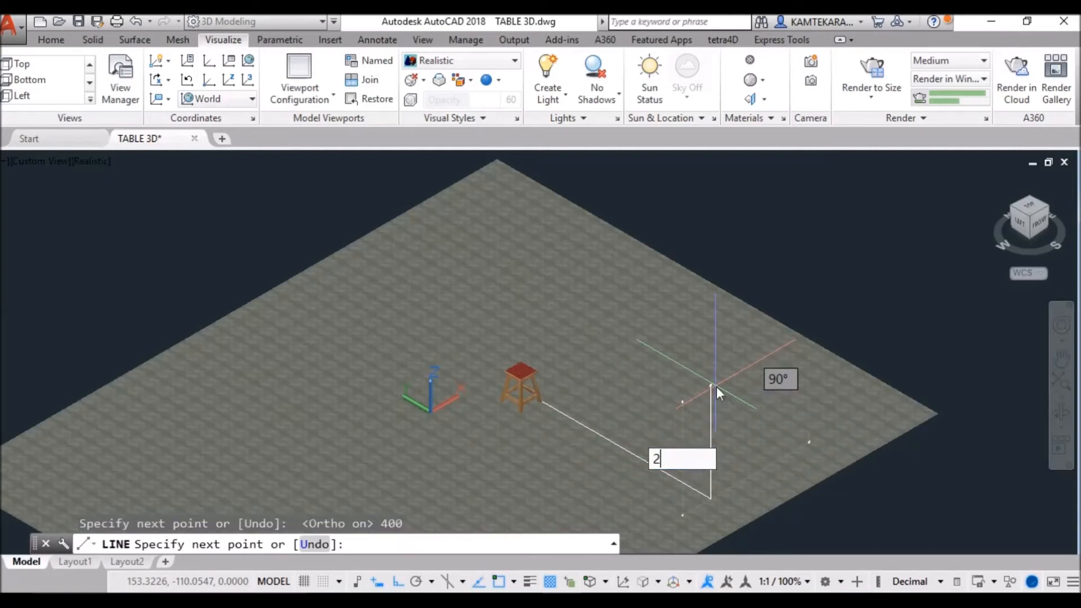
{"action": "type", "text": "00"}
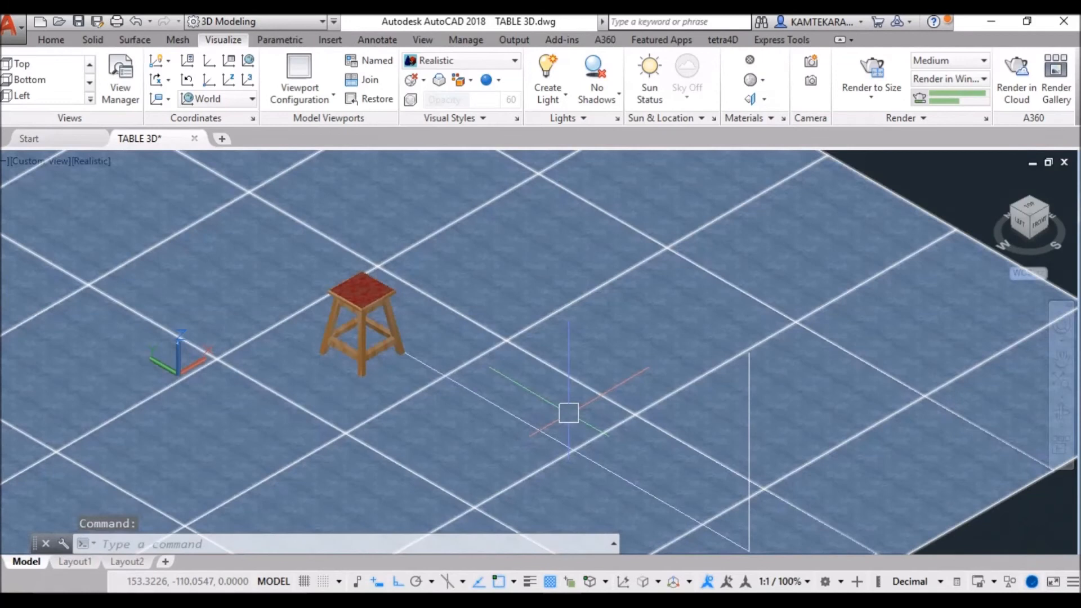
{"action": "left_click", "coordinate": [596, 72]}
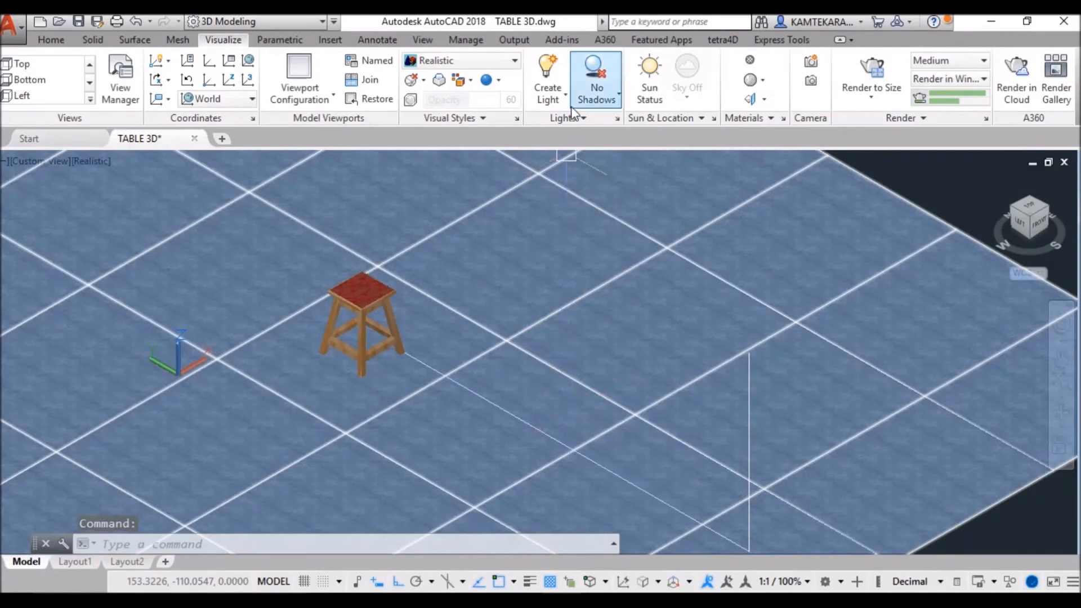
- Start a Spot light from Create Light and turn off the default lighting
{"action": "left_click", "coordinate": [547, 77]}
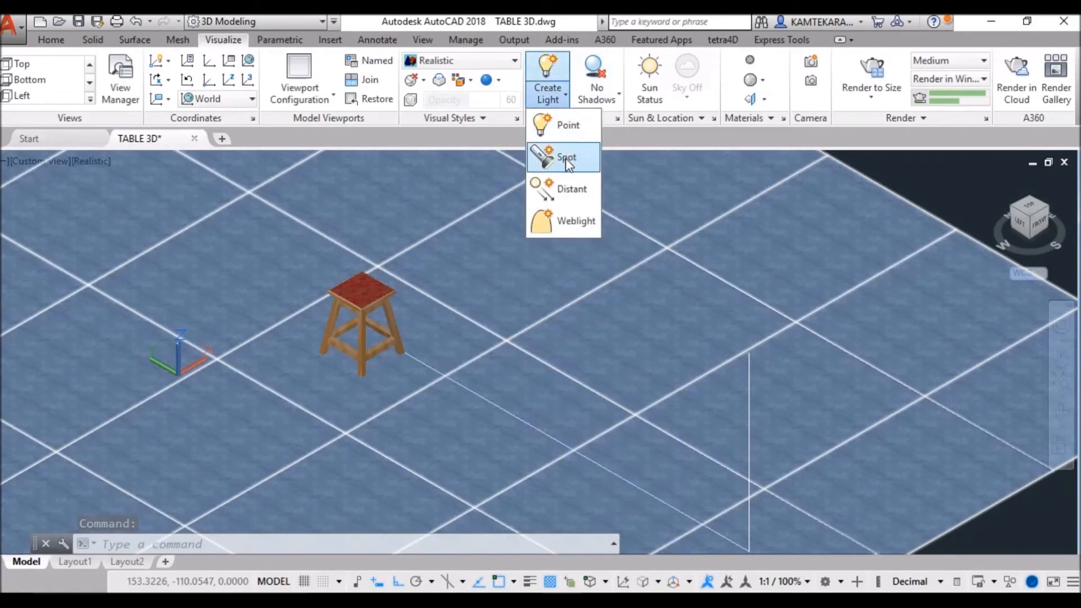
{"action": "left_click", "coordinate": [567, 158]}
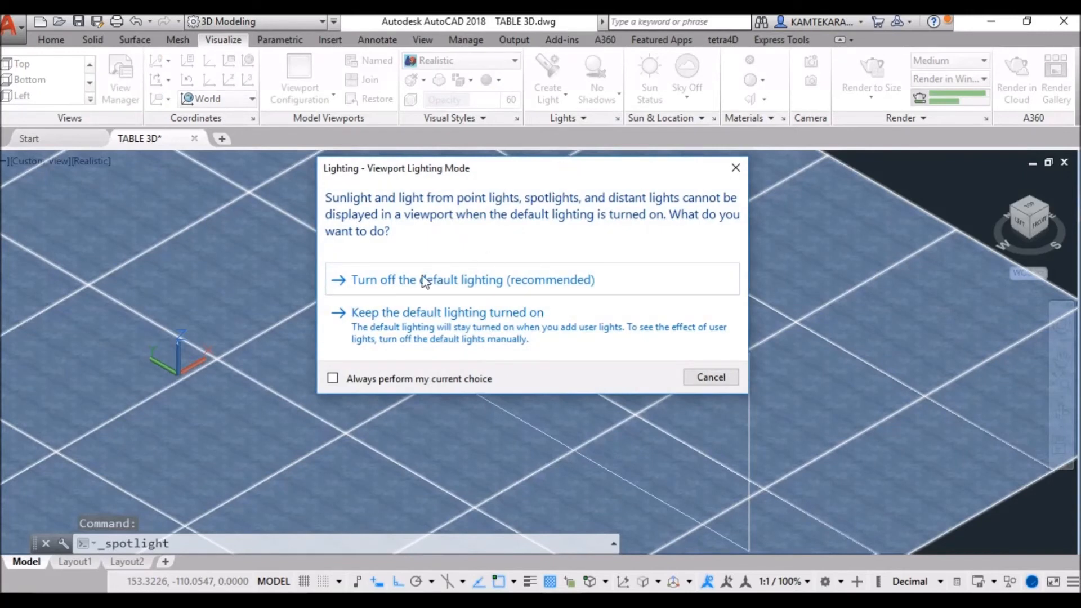
{"action": "mouse_move", "coordinate": [448, 289]}
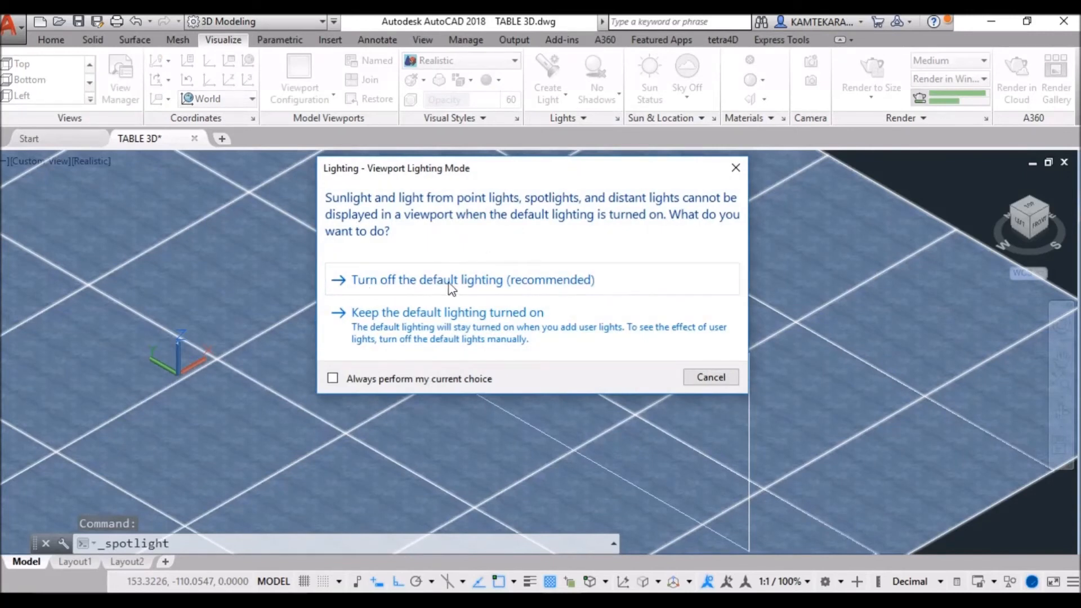
{"action": "left_click", "coordinate": [428, 279]}
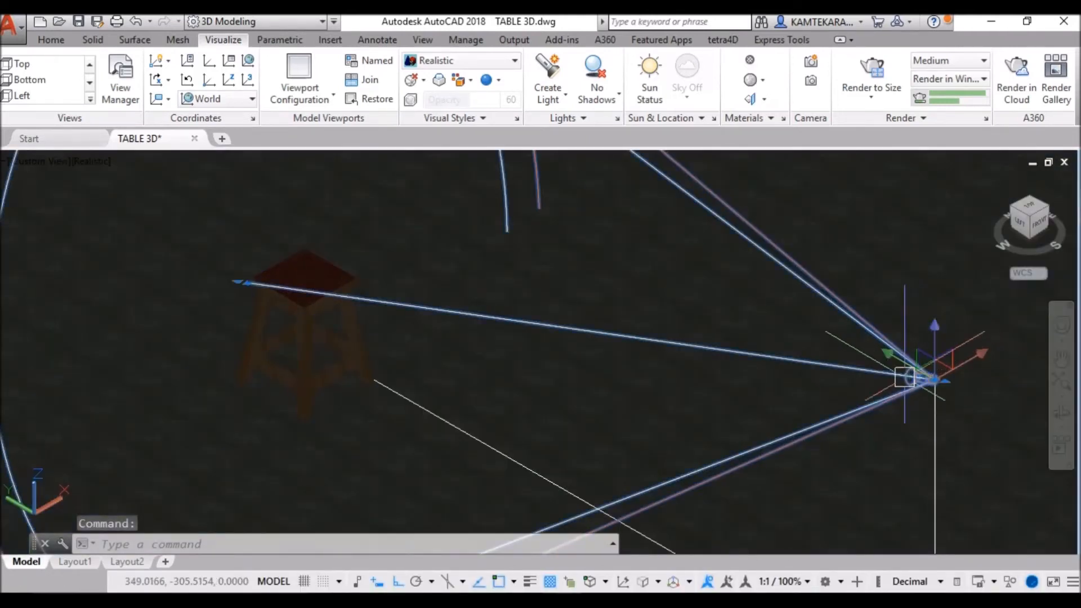
- Set the selected spotlight's Intensity factor to 150 in Properties
{"action": "type", "text": "M"}
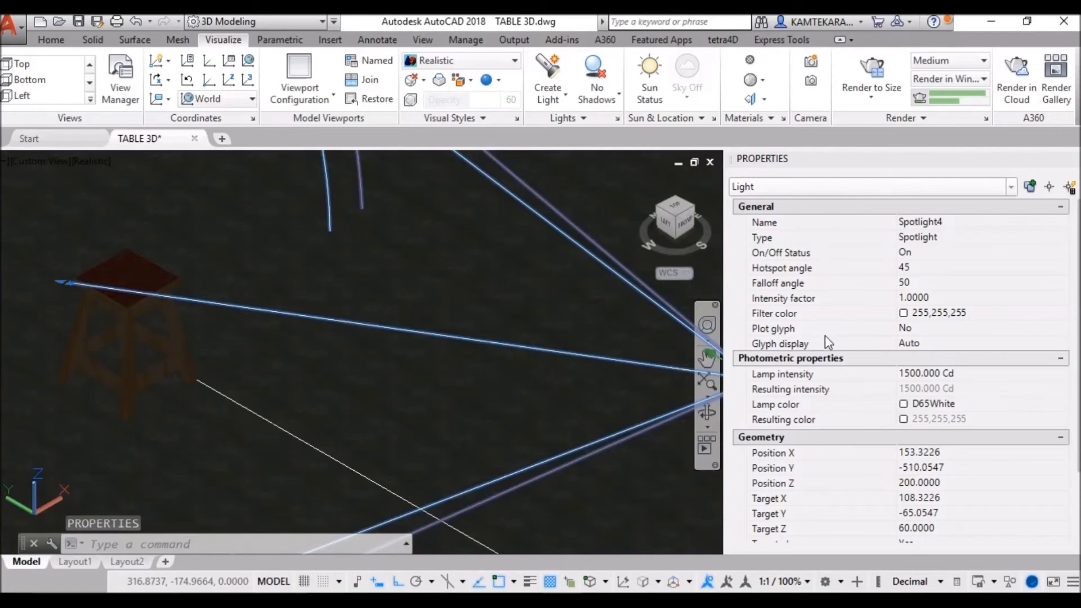
{"action": "mouse_move", "coordinate": [915, 306]}
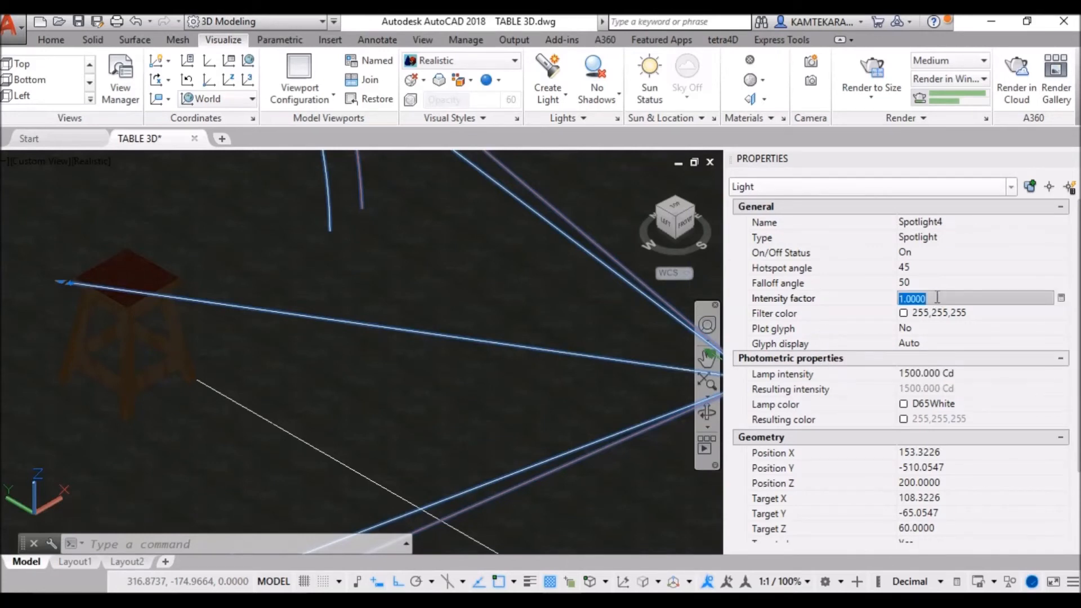
{"action": "type", "text": "150"}
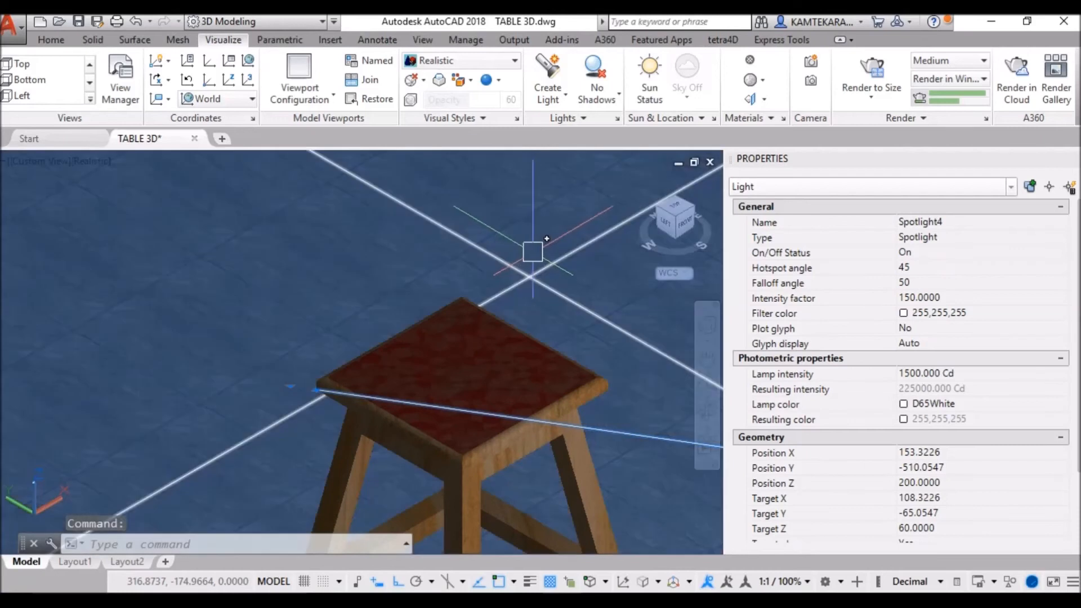
- Draw a vertical helper line rising from the stool top's corner
{"action": "type", "text": "LINE Specify first point:"}
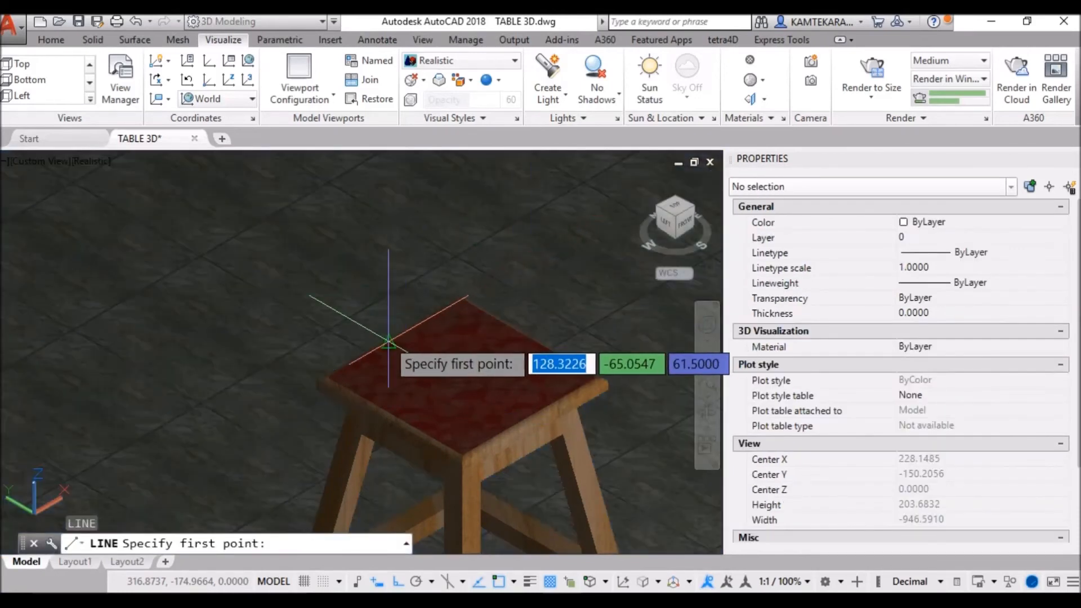
{"action": "left_click", "coordinate": [387, 342]}
{"action": "type", "text": "30"}
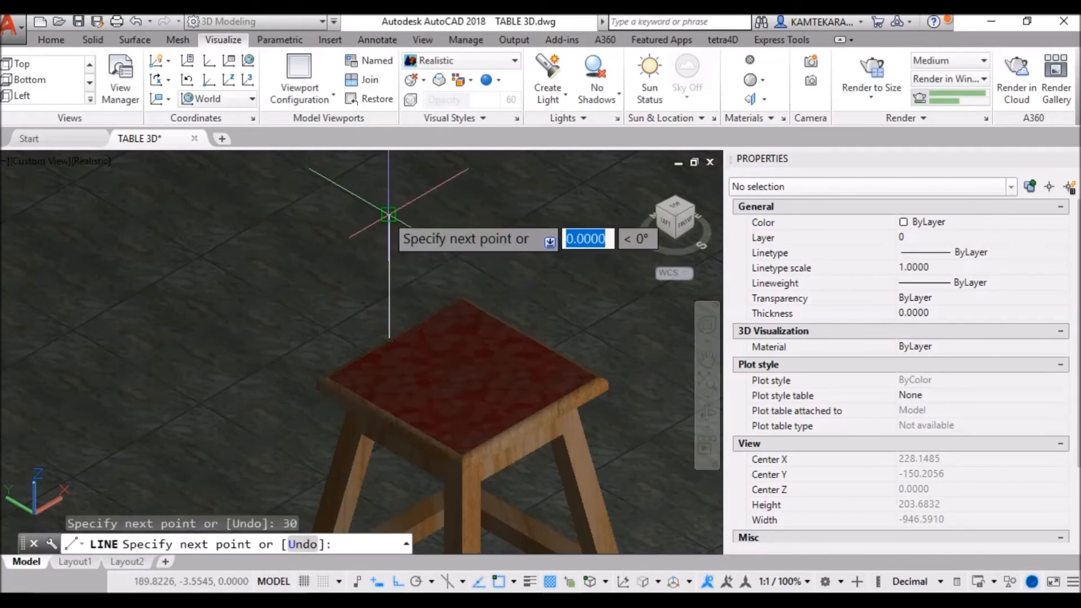
{"action": "key", "text": "Escape"}
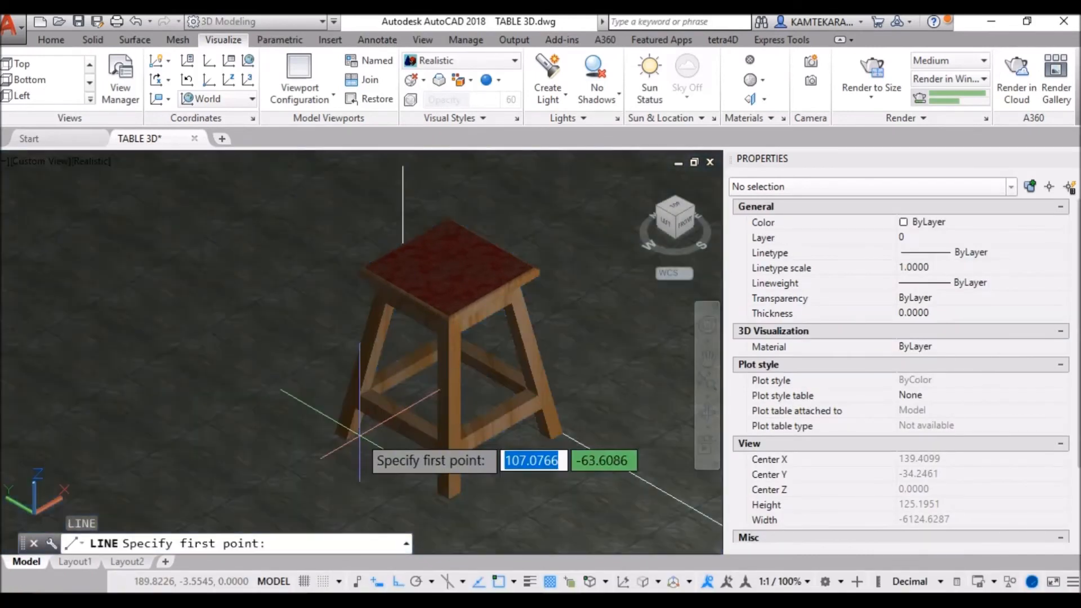
- Draw a second helper line of length 30 rising from the floor beside a leg
{"action": "left_click", "coordinate": [407, 425]}
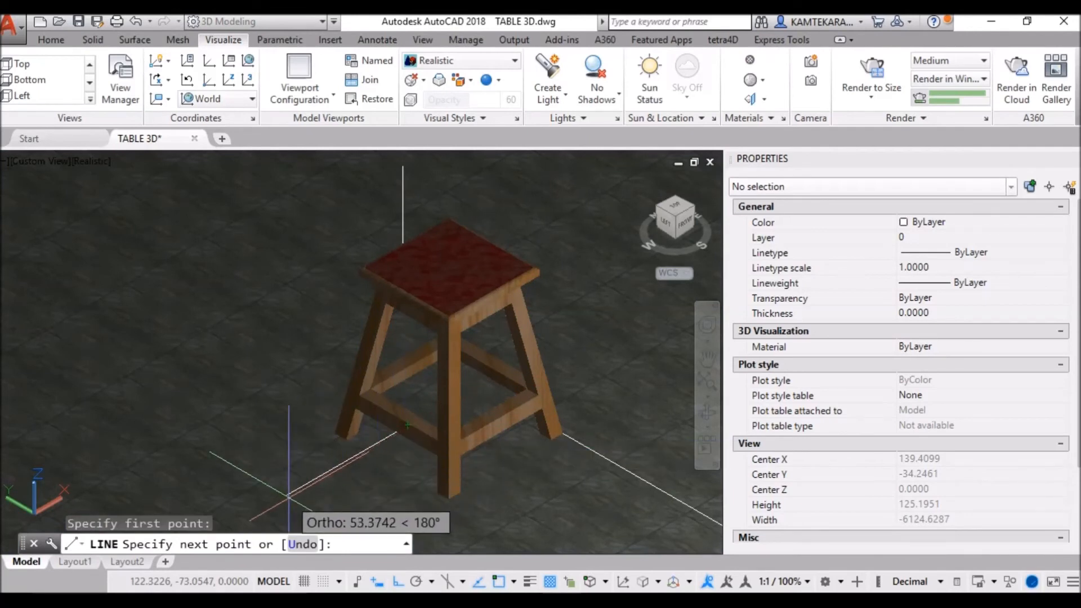
{"action": "type", "text": "30"}
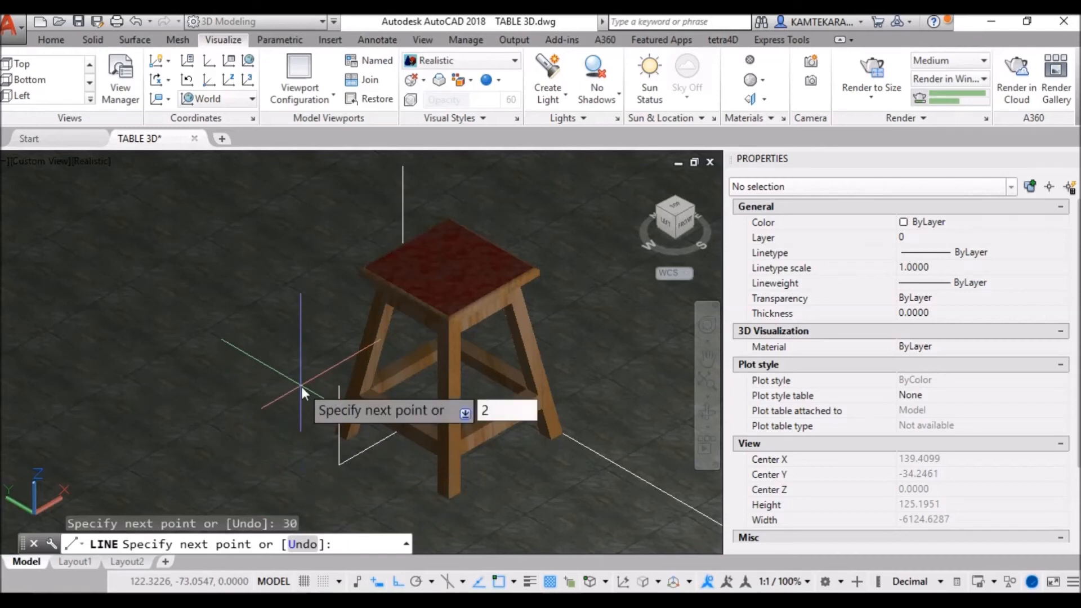
{"action": "key", "text": "Escape"}
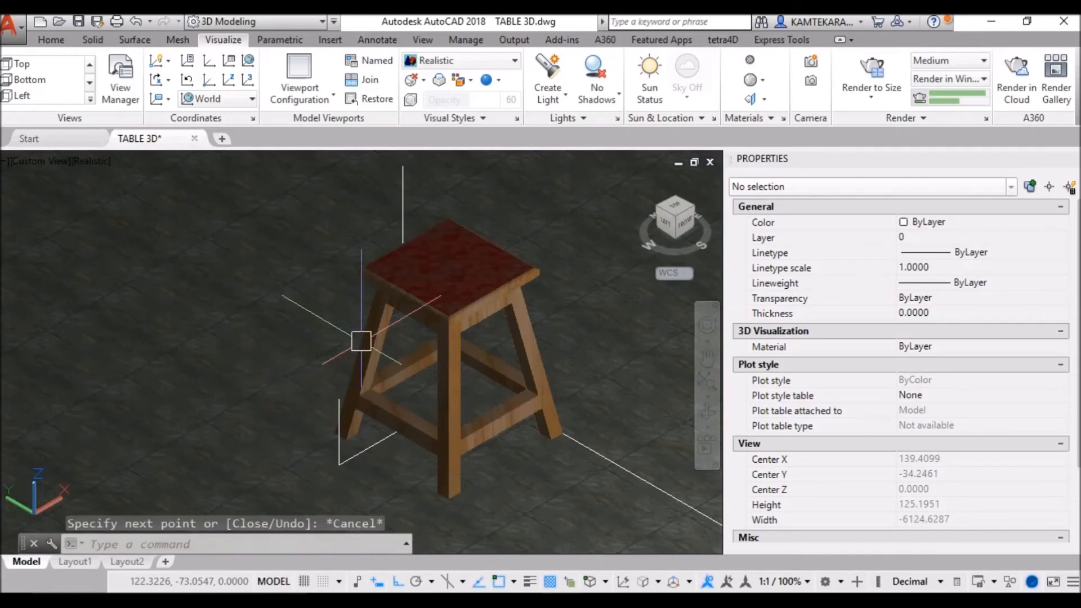
- Add a point light at the top of the helper line beside the leg
{"action": "left_click", "coordinate": [547, 78]}
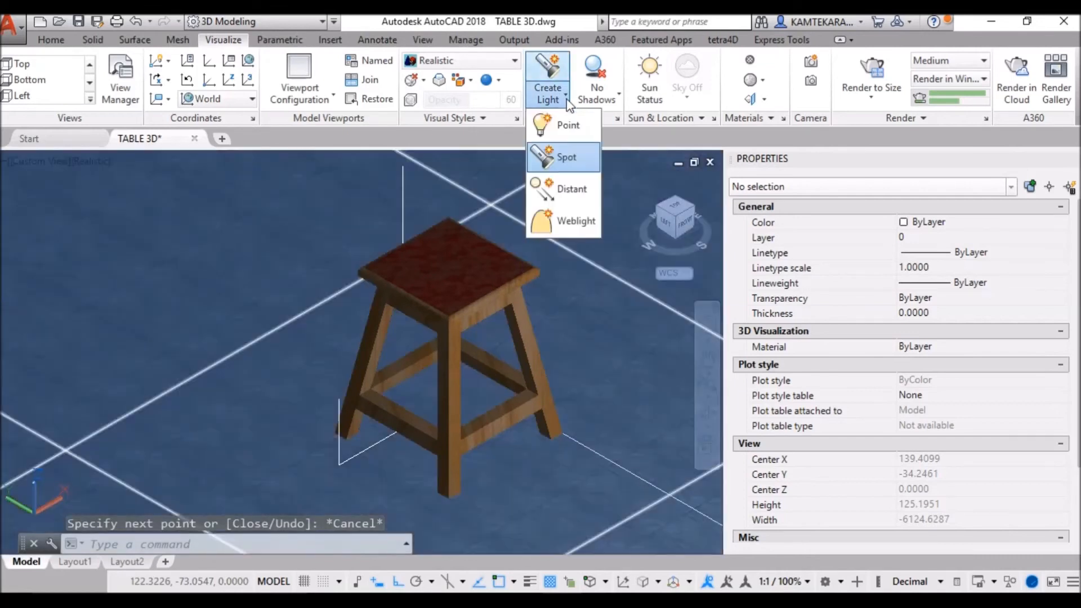
{"action": "left_click", "coordinate": [567, 125]}
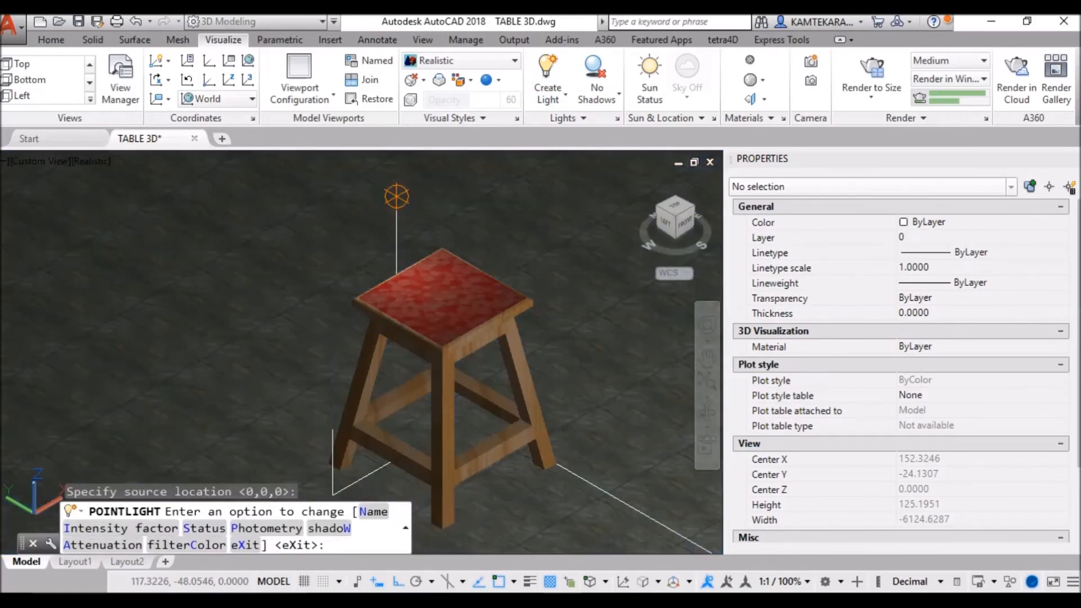
{"action": "left_click", "coordinate": [398, 390]}
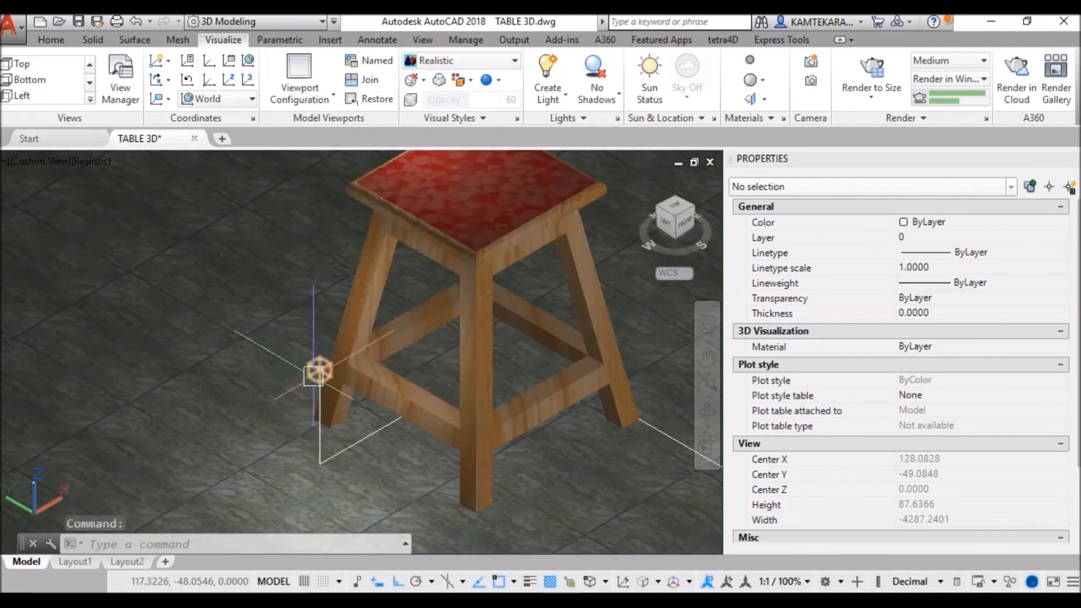
- Lower the new point light's Intensity factor to 0.6
{"action": "left_click", "coordinate": [319, 370]}
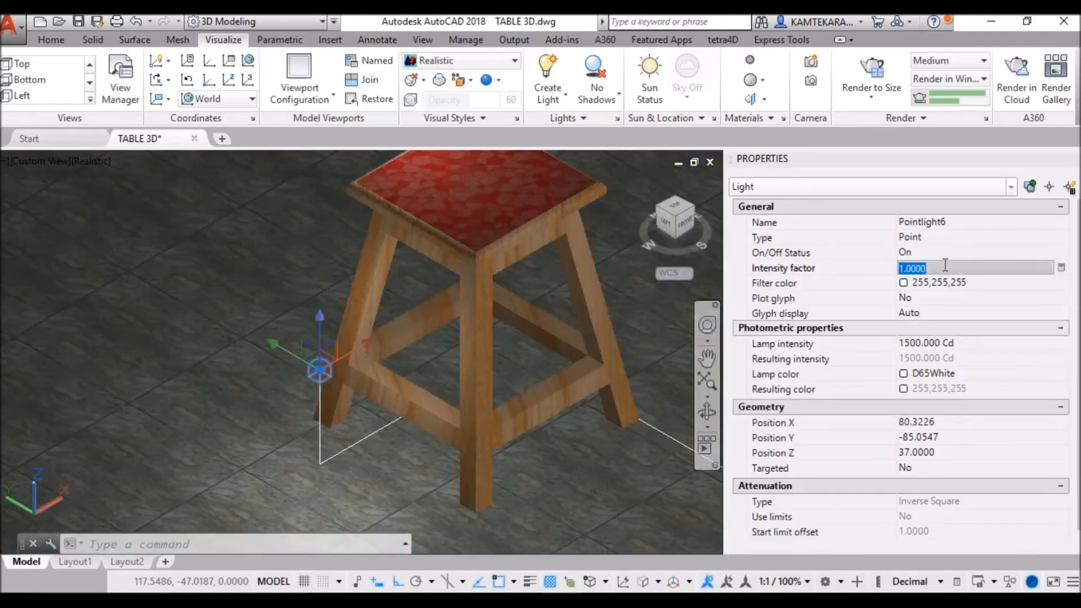
{"action": "type", "text": "0."}
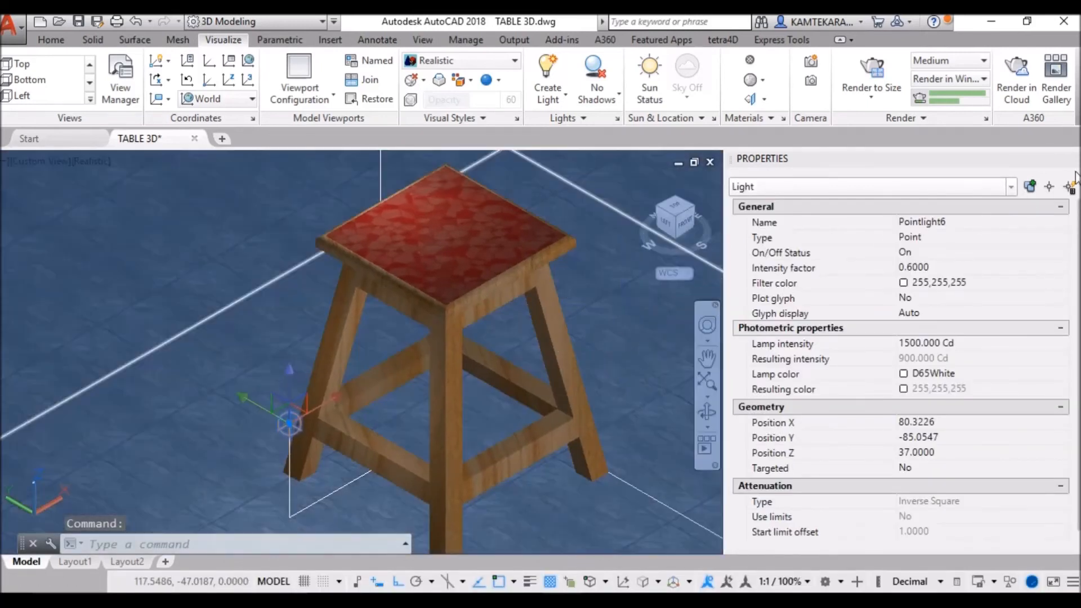
- Close Properties and switch the view to perspective projection via the ViewCube
{"action": "left_click", "coordinate": [710, 162]}
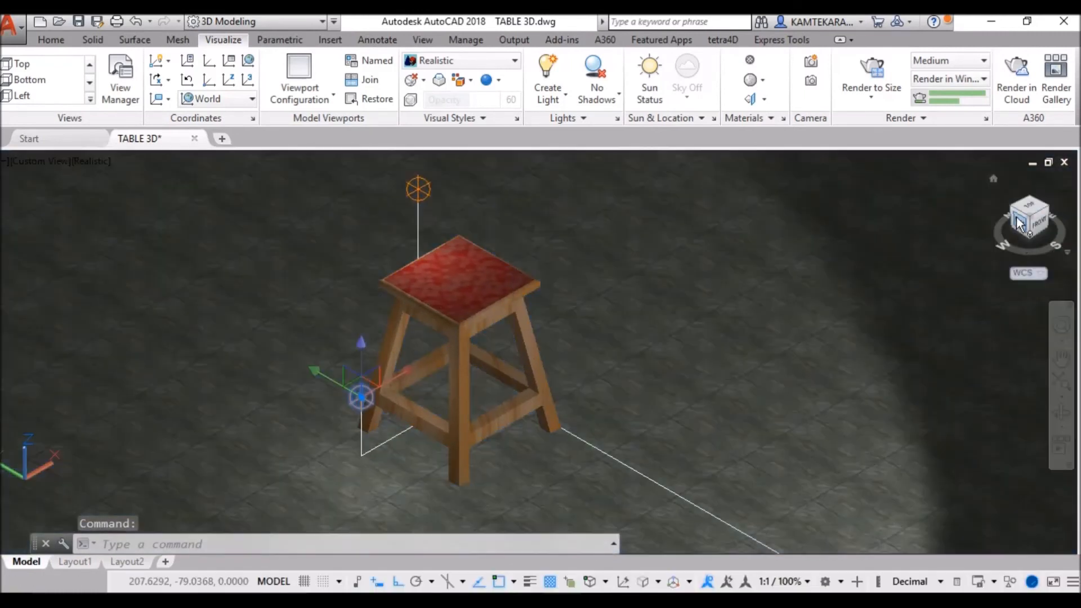
{"action": "right_click", "coordinate": [1028, 220]}
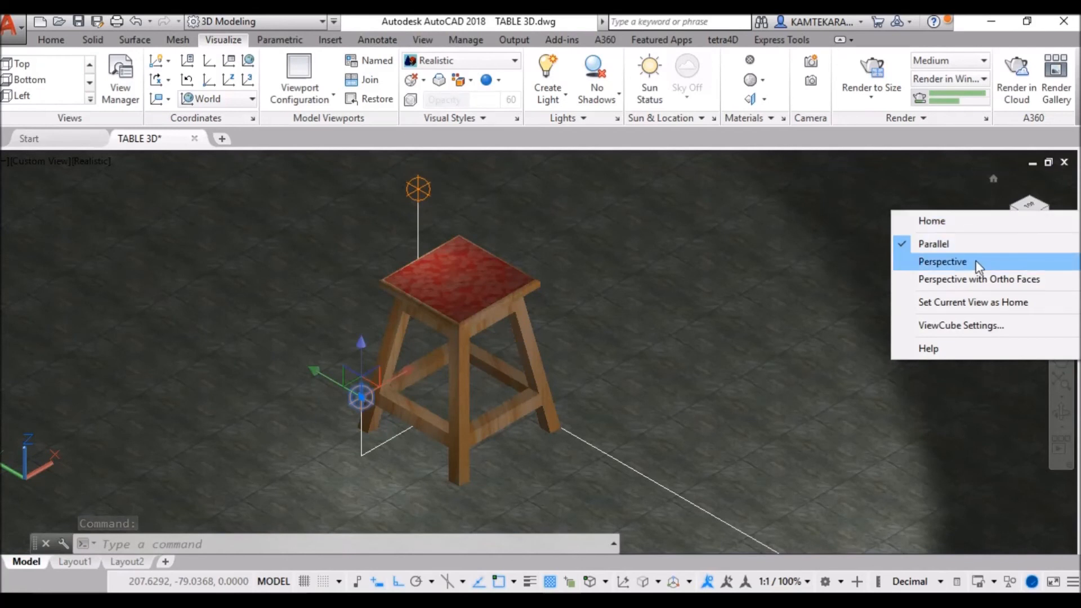
{"action": "left_click", "coordinate": [941, 262]}
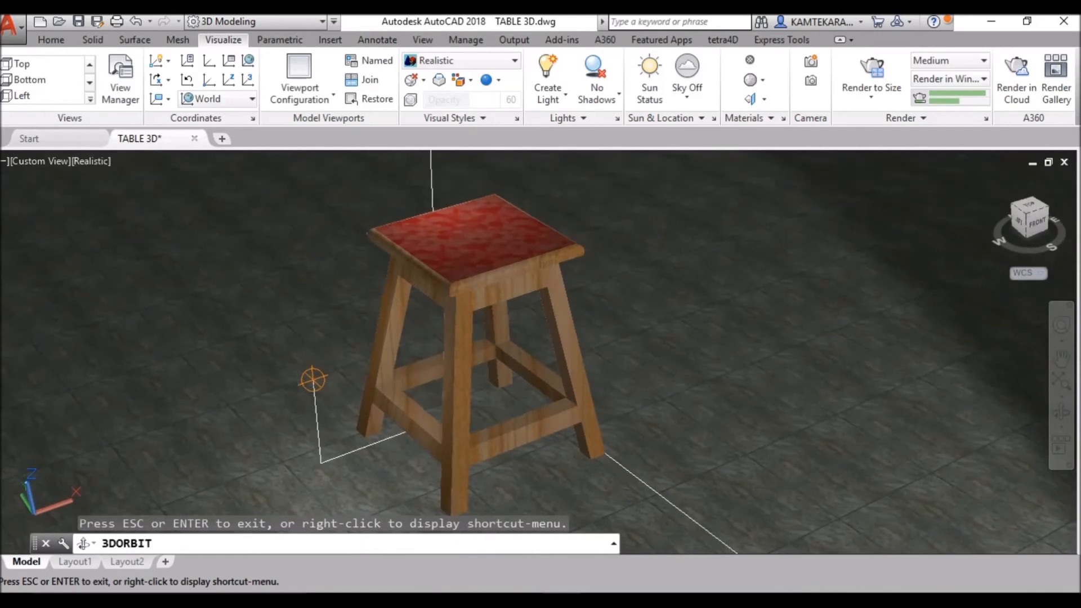
- Zoom a window around the stool and set render output to 1920x1080 Full HDTV
{"action": "type", "text": "Z"}
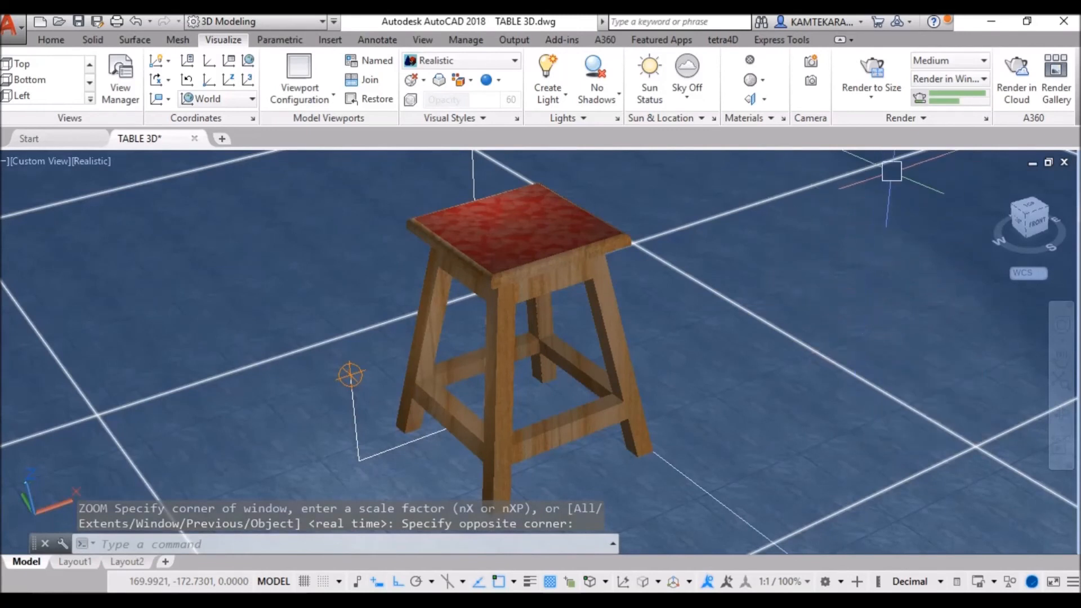
{"action": "left_click", "coordinate": [949, 60]}
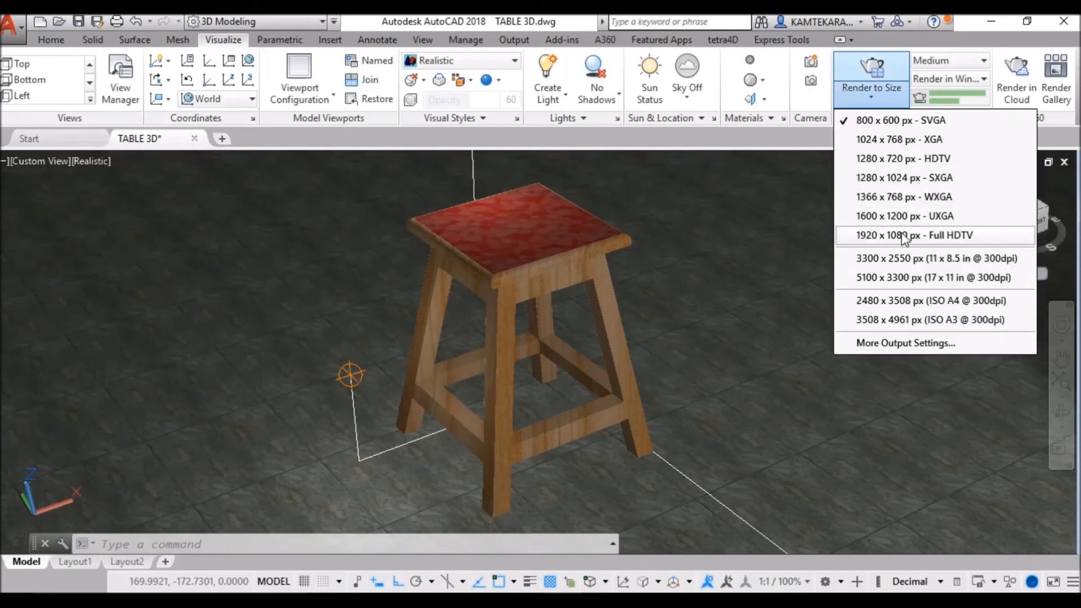
{"action": "left_click", "coordinate": [903, 234]}
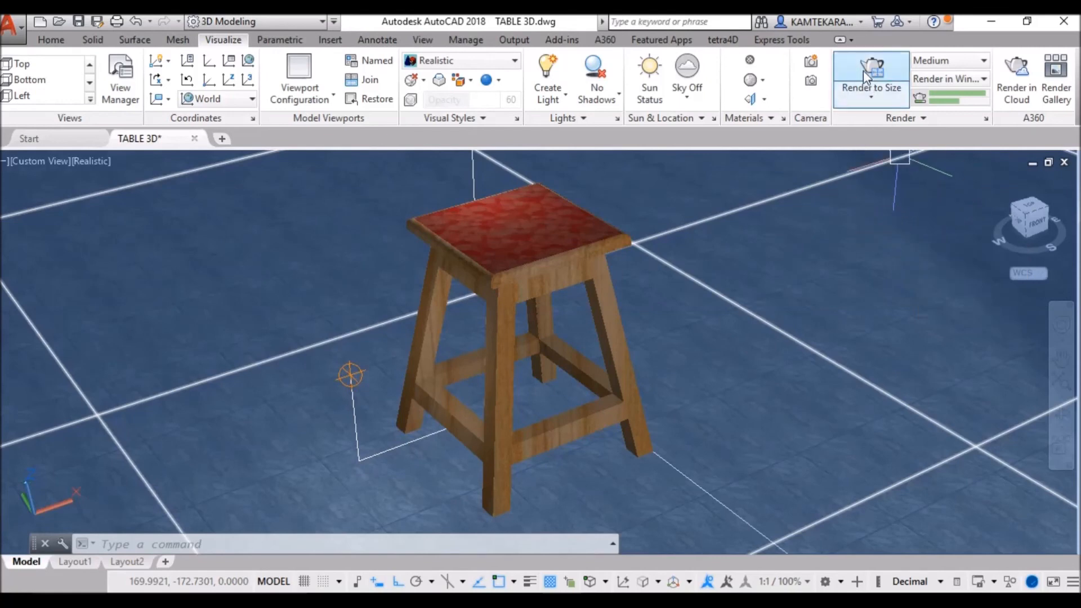
- Render the scene, inspect it at full size, then shrink it back to half size
{"action": "left_click", "coordinate": [871, 78]}
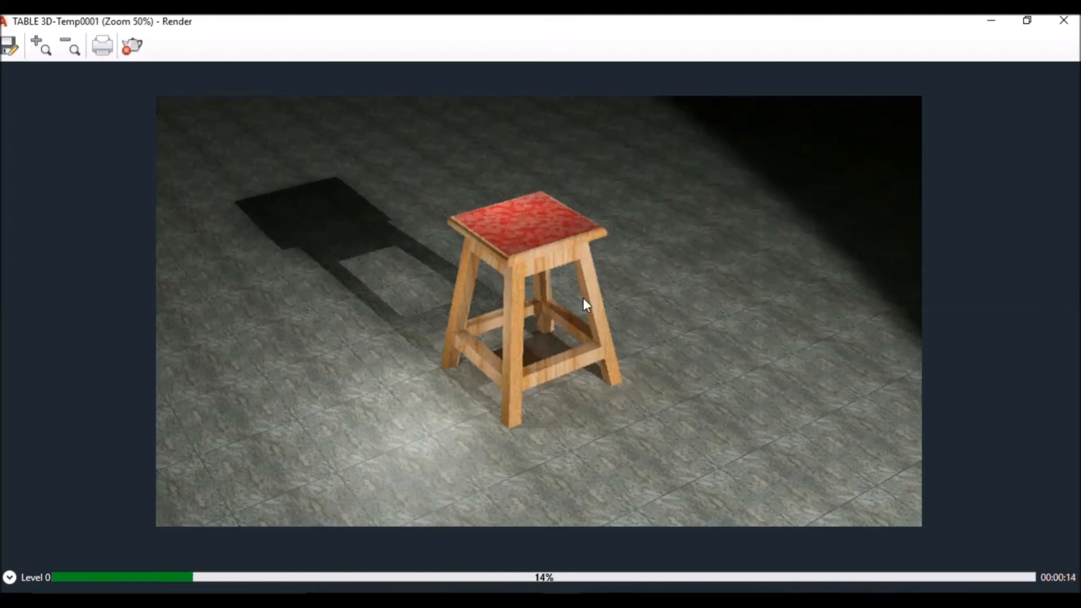
{"action": "left_click", "coordinate": [43, 45]}
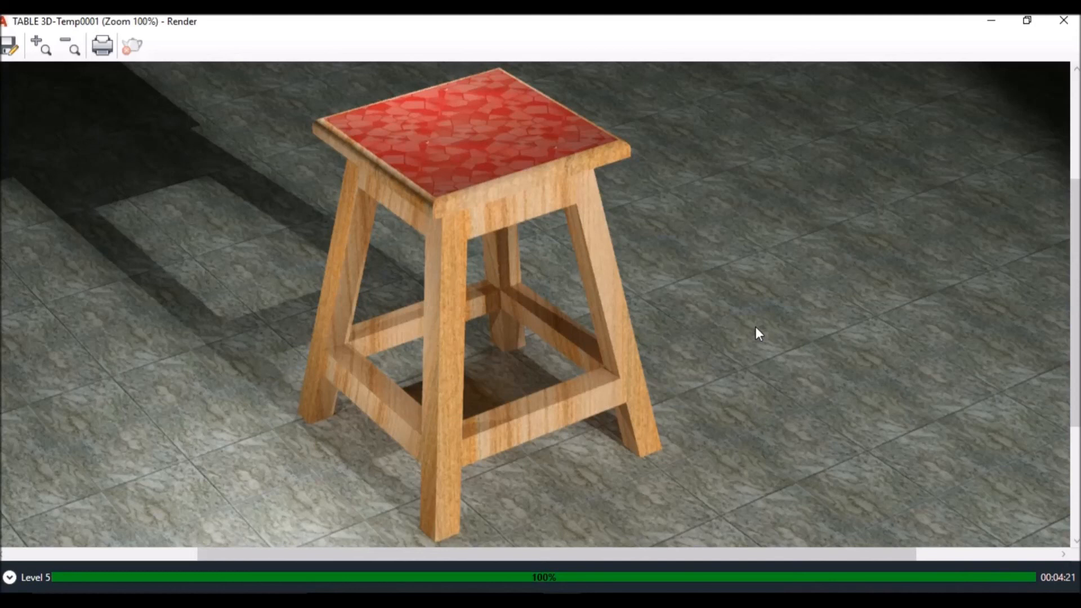
{"action": "mouse_move", "coordinate": [1073, 342]}
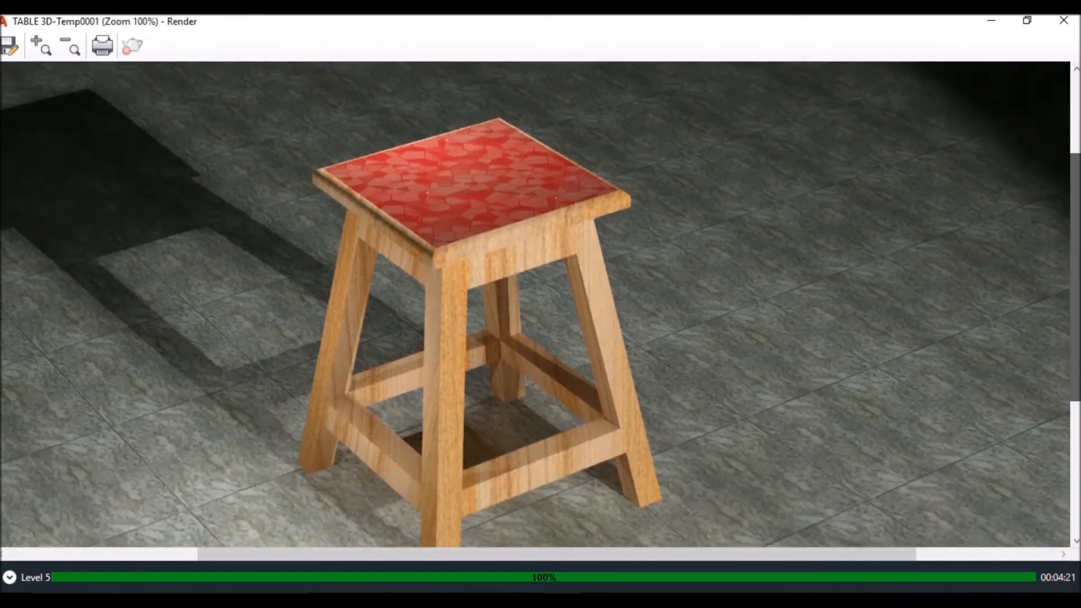
{"action": "left_click", "coordinate": [72, 46]}
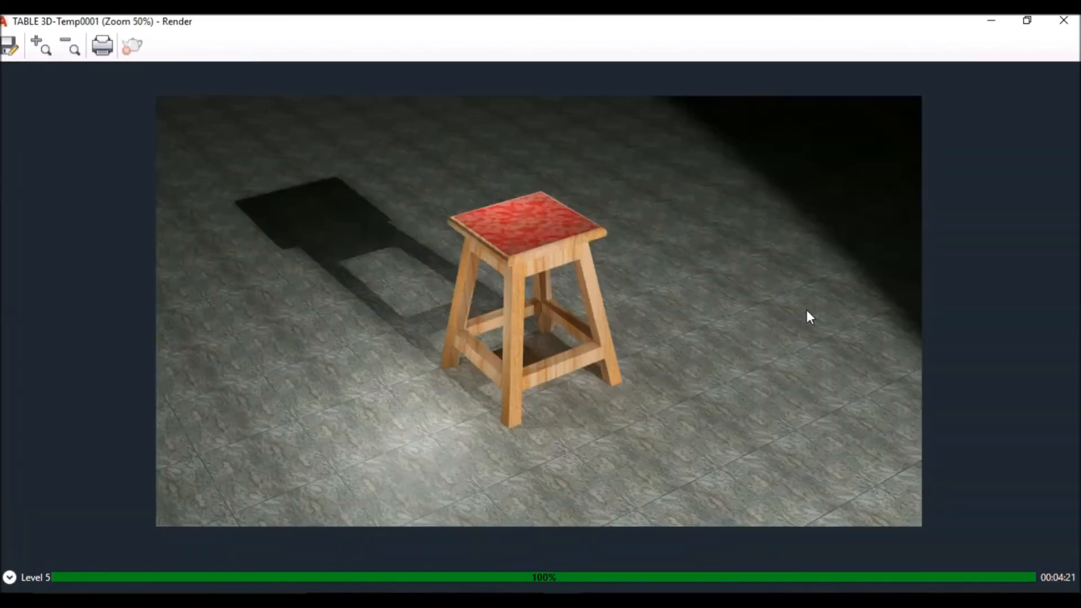
{"action": "mouse_move", "coordinate": [676, 322]}
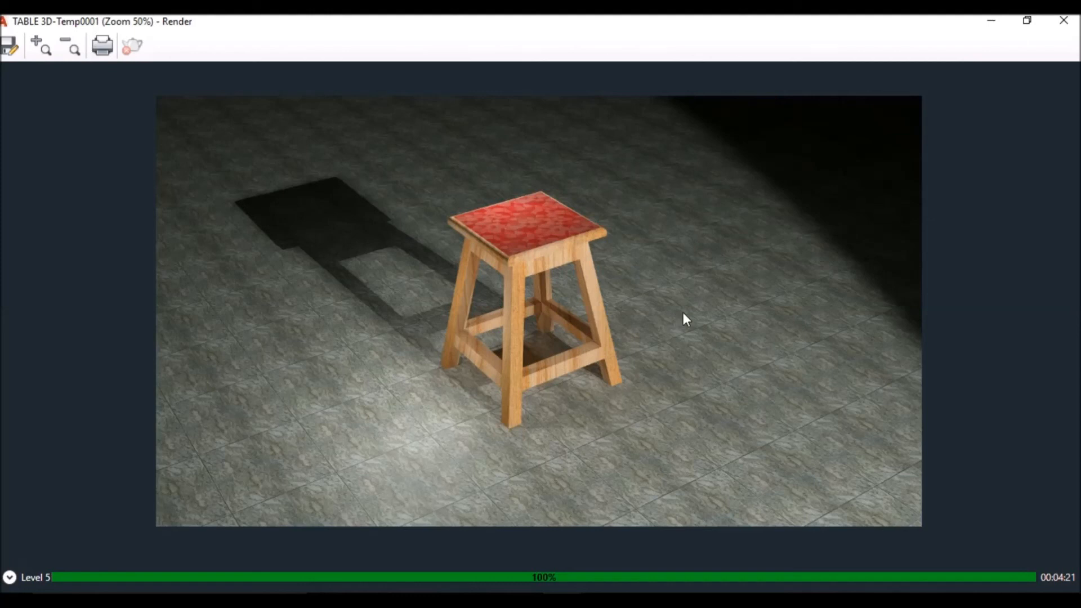
{"action": "mouse_move", "coordinate": [975, 122]}
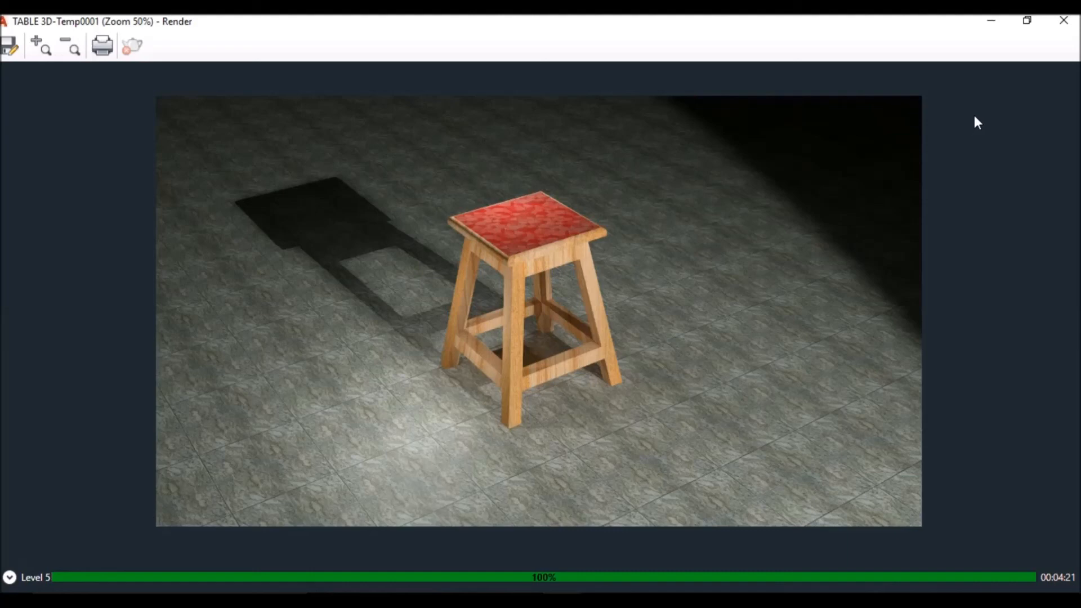
- Close the render window and cancel any active command to return to the model
{"action": "left_click", "coordinate": [1064, 21]}
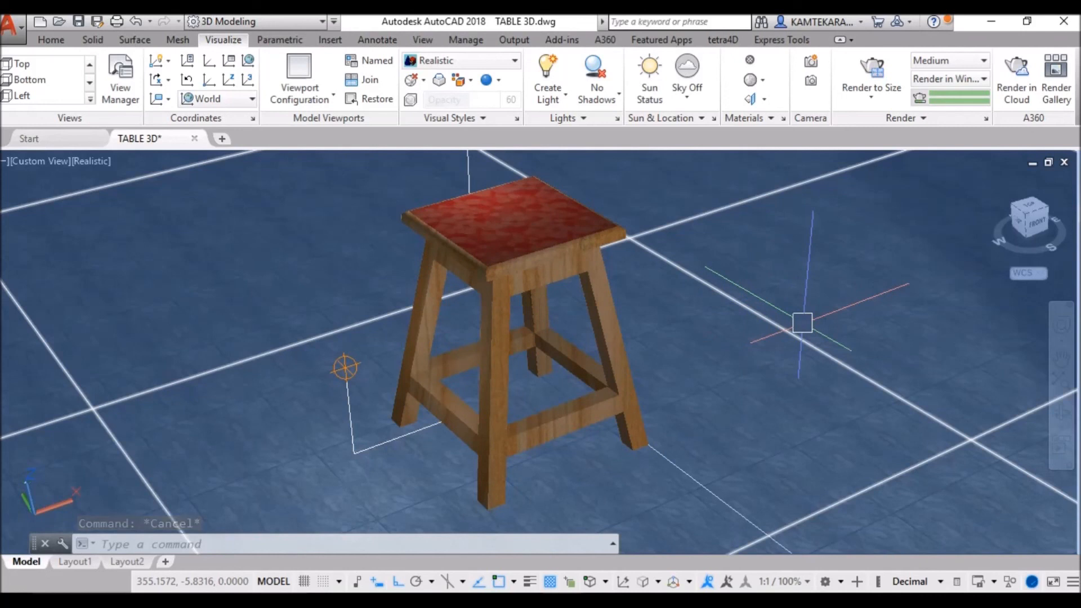
{"action": "key", "text": "Escape"}
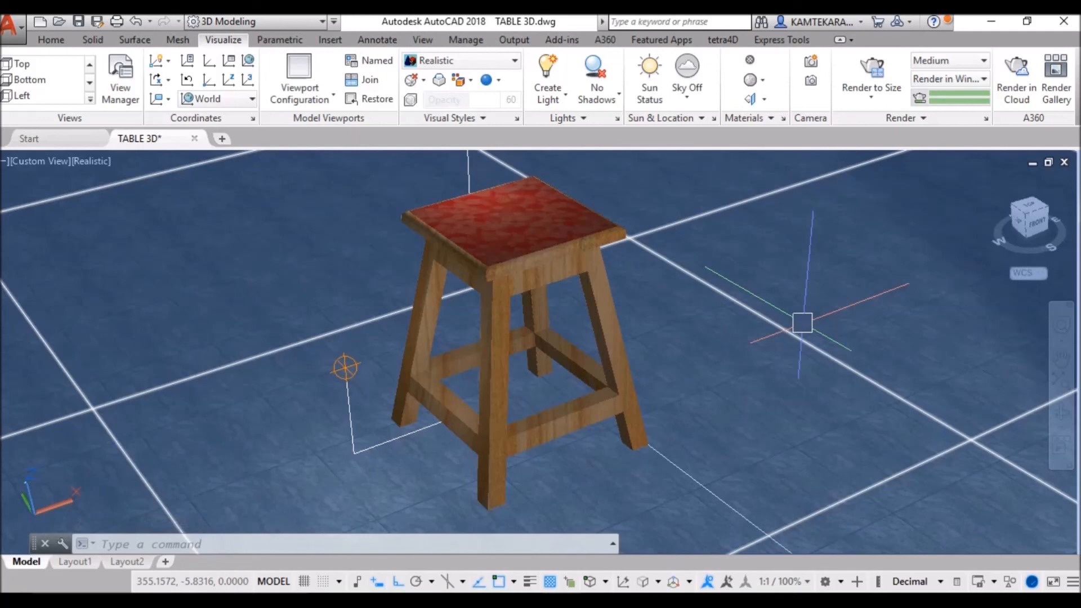